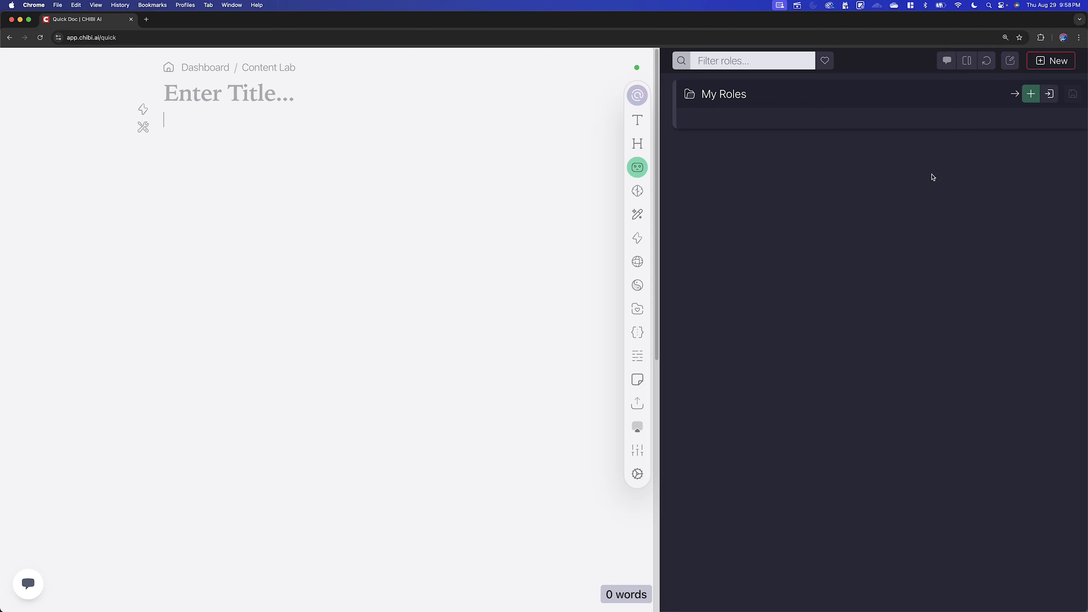
mouse_move(350, 66)
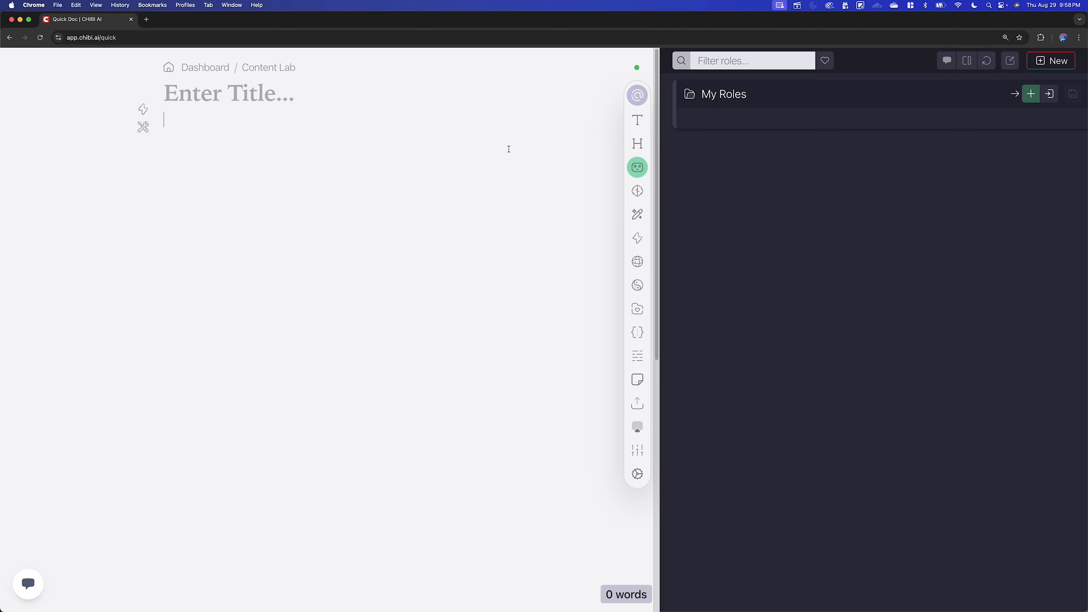
mouse_move(636, 167)
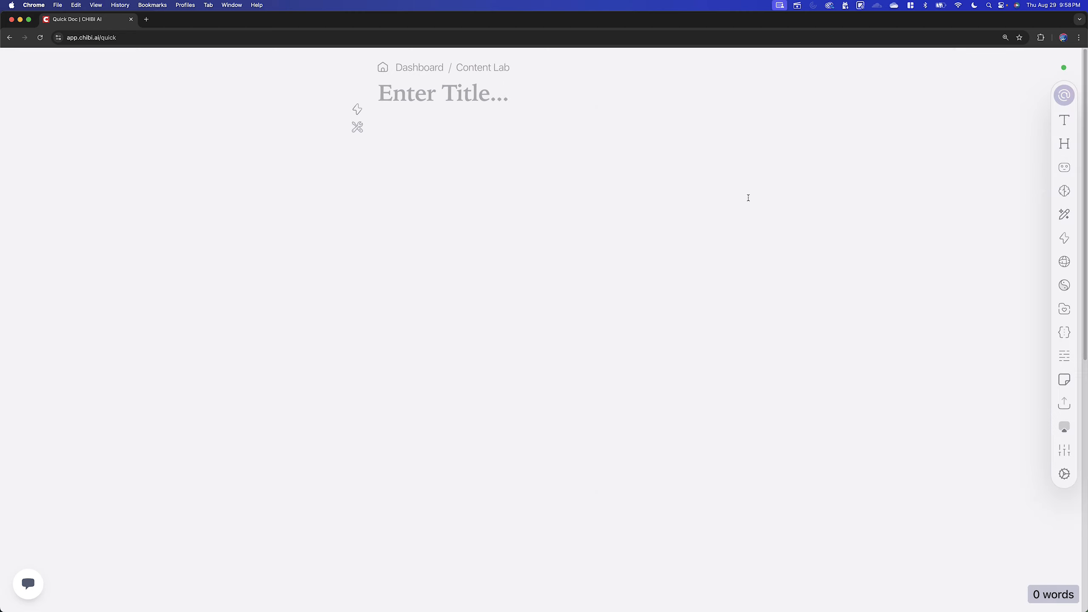
- Reopen the roles list and compose a new My Roles role described as 'Albert Einstein'
left_click(1064, 167)
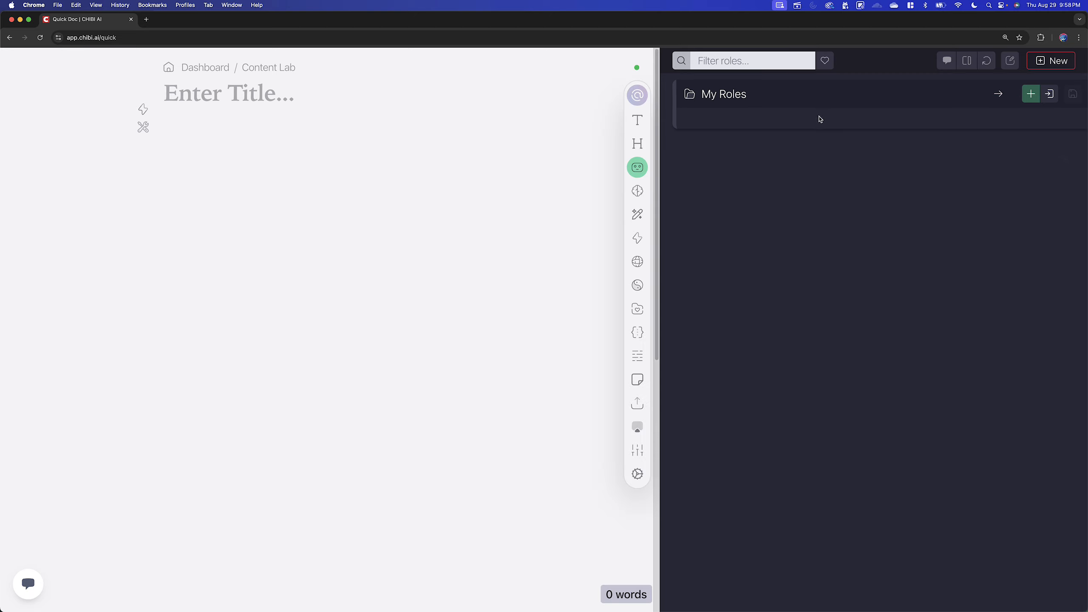
mouse_move(889, 100)
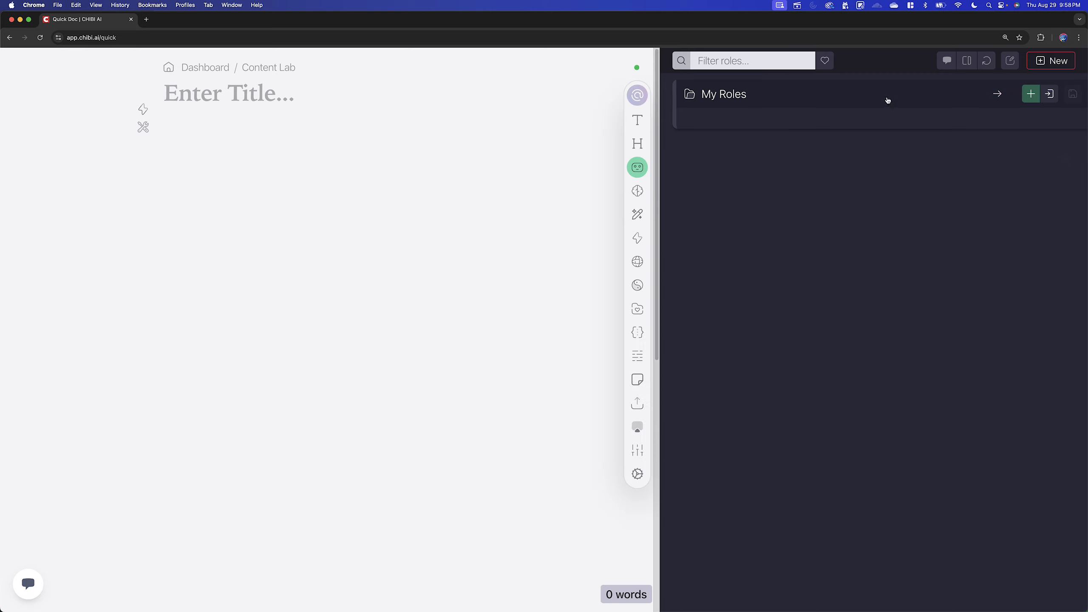
mouse_move(1011, 60)
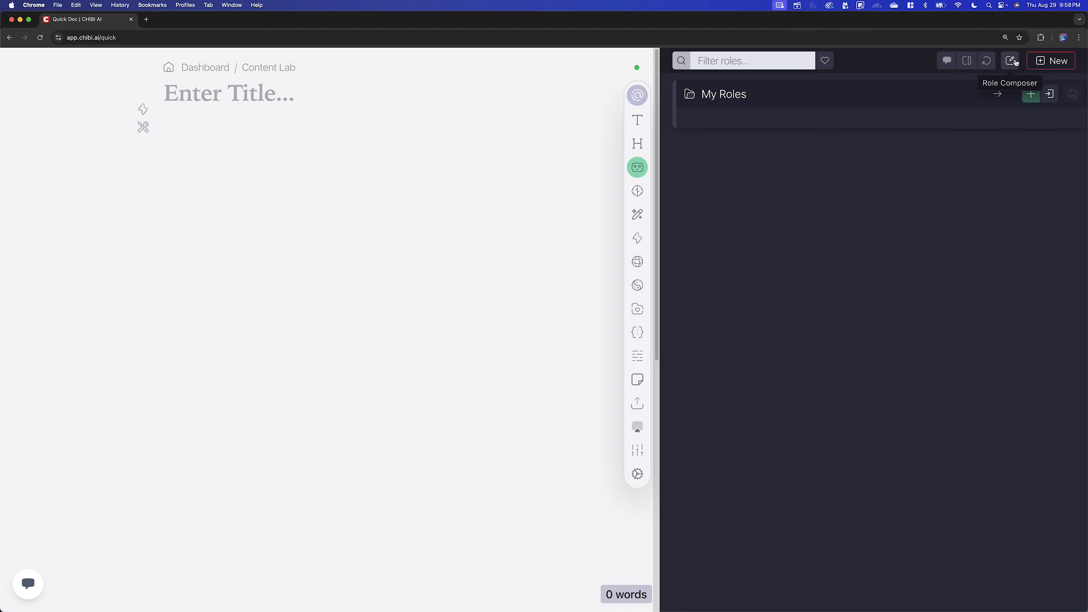
left_click(1011, 61)
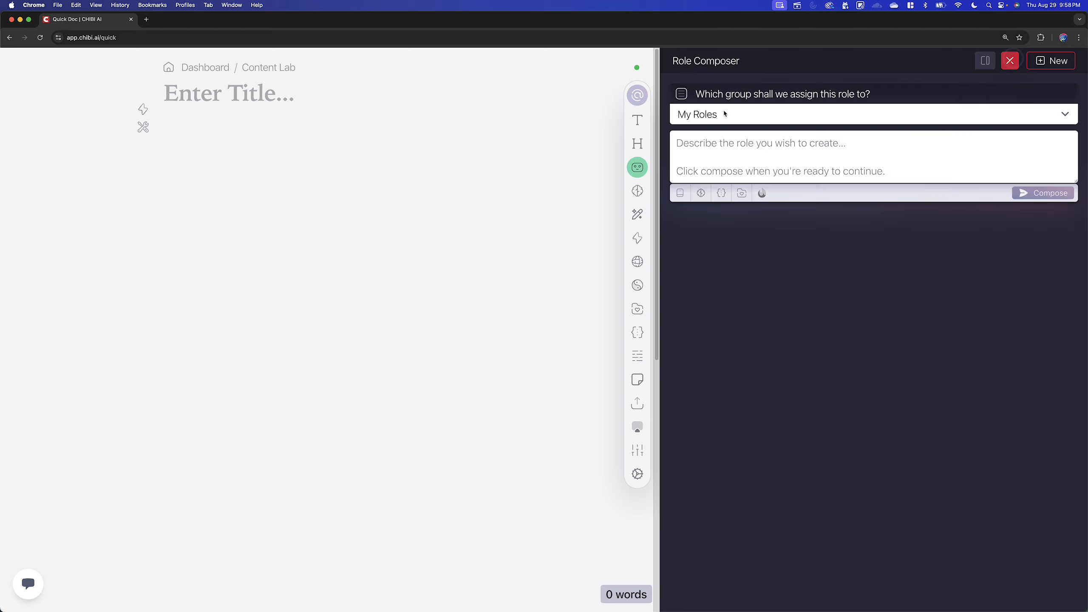
mouse_move(742, 194)
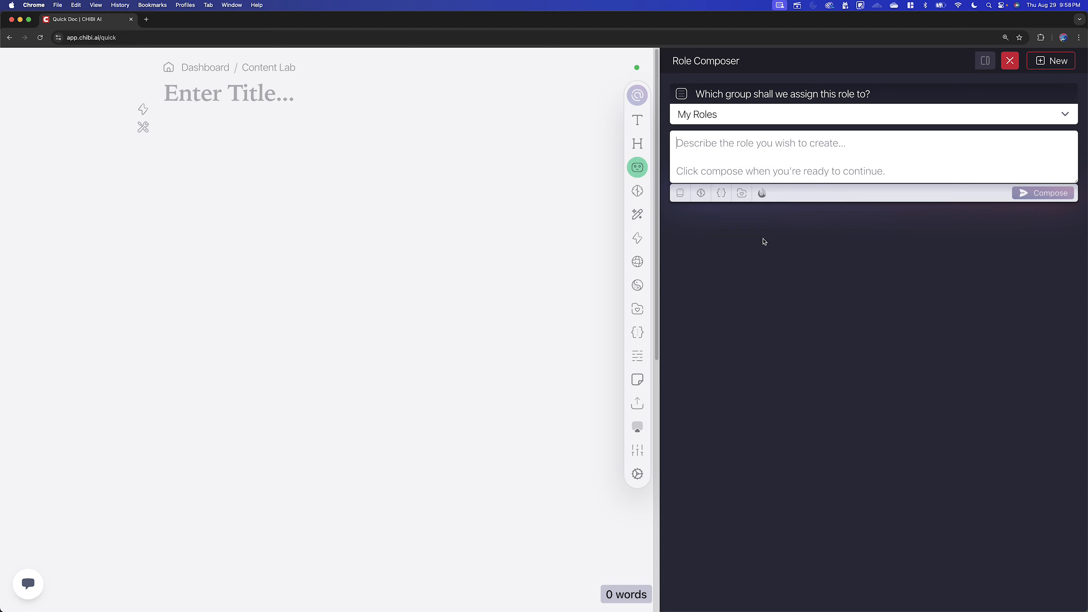
type("Albert E")
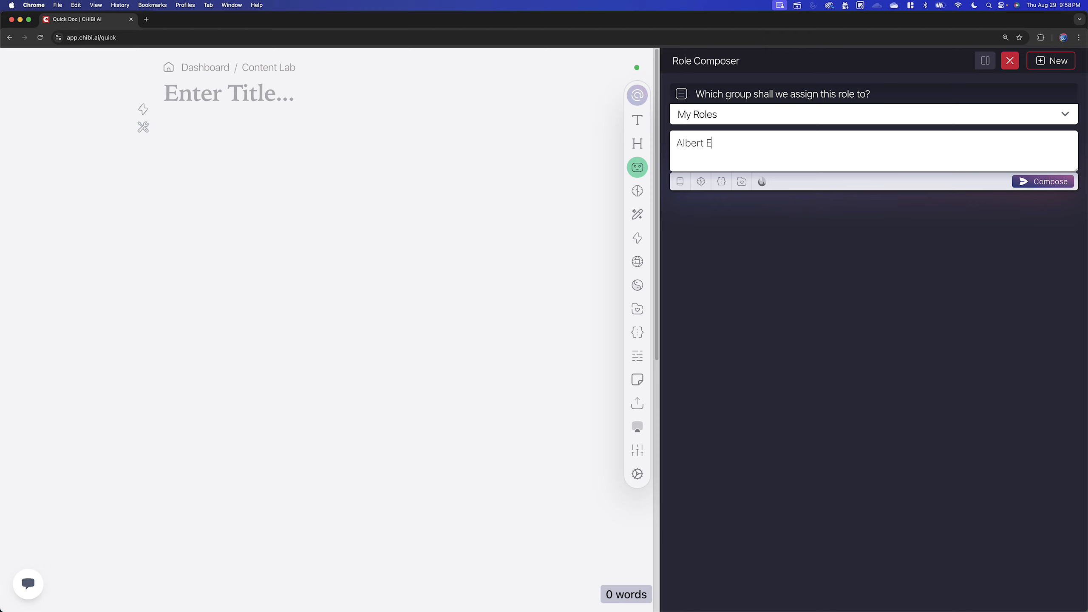
type("instein")
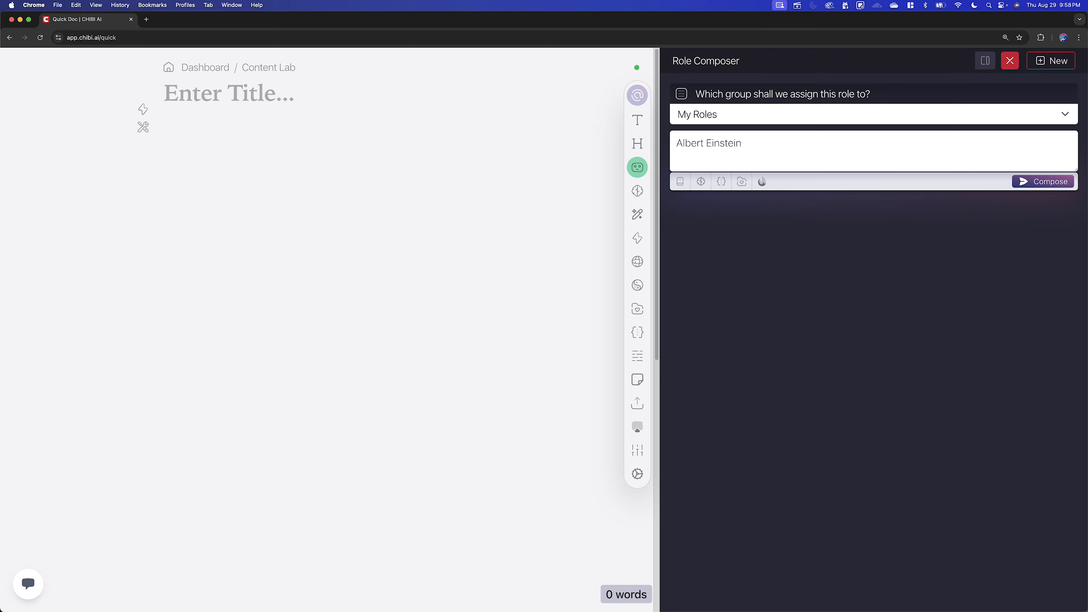
left_click(1045, 181)
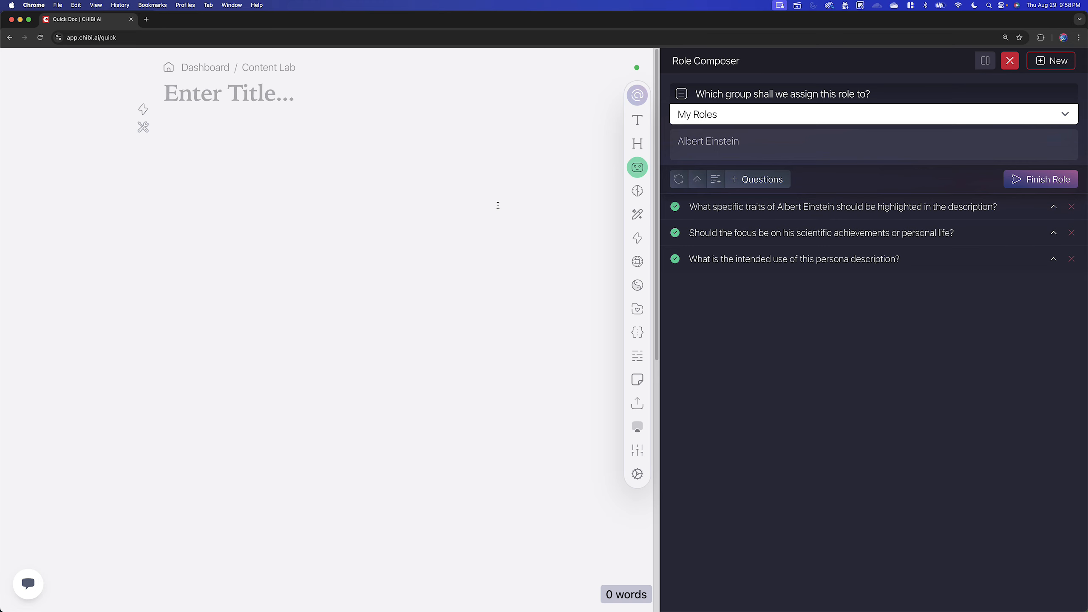
mouse_move(697, 179)
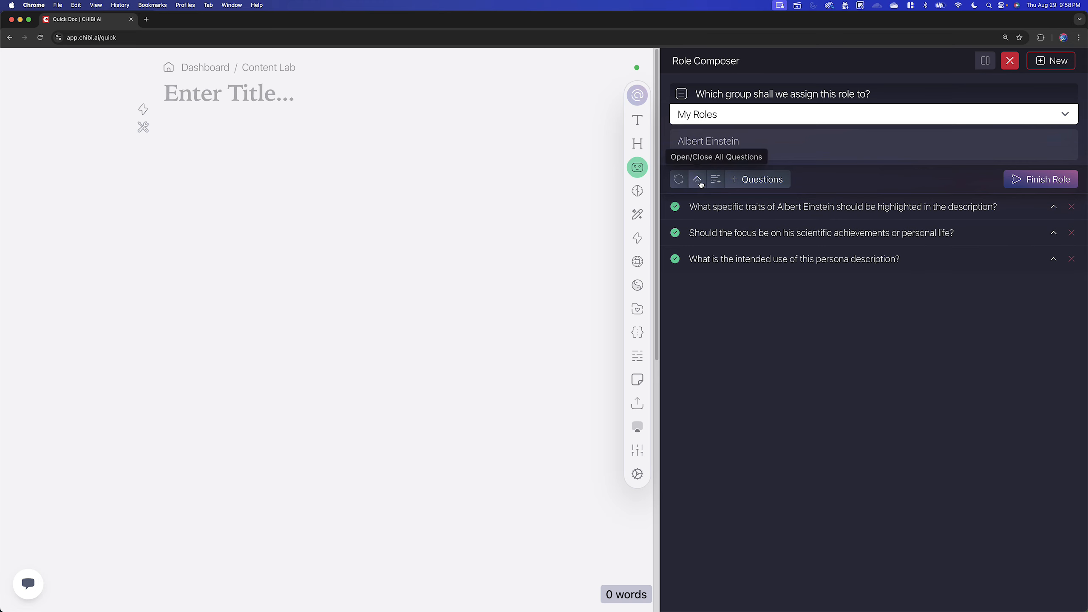
- Expand all three generated follow-up questions to view their answers
left_click(696, 179)
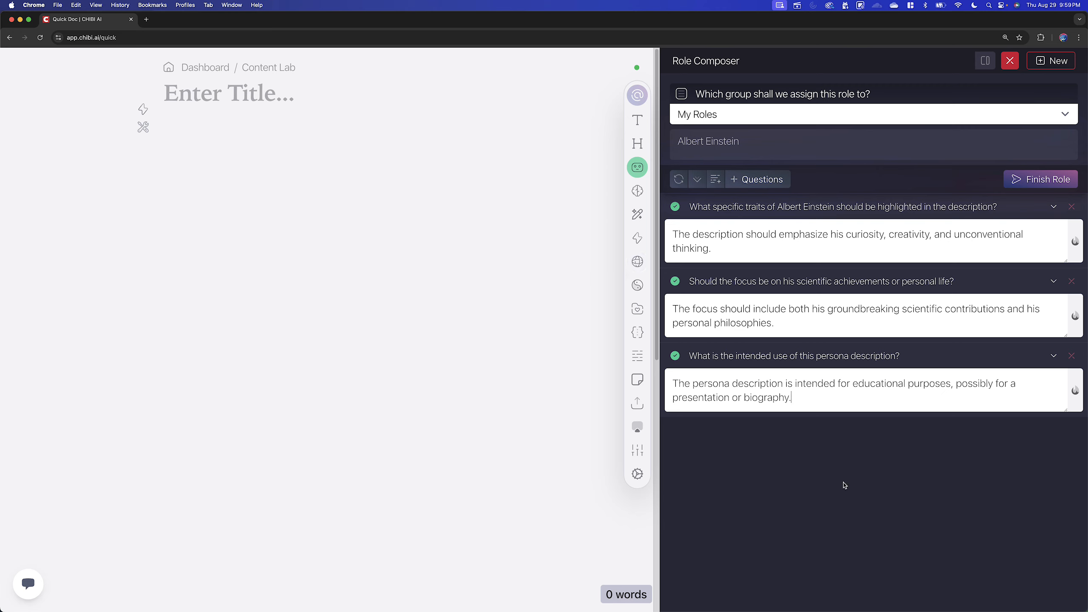
mouse_move(775, 425)
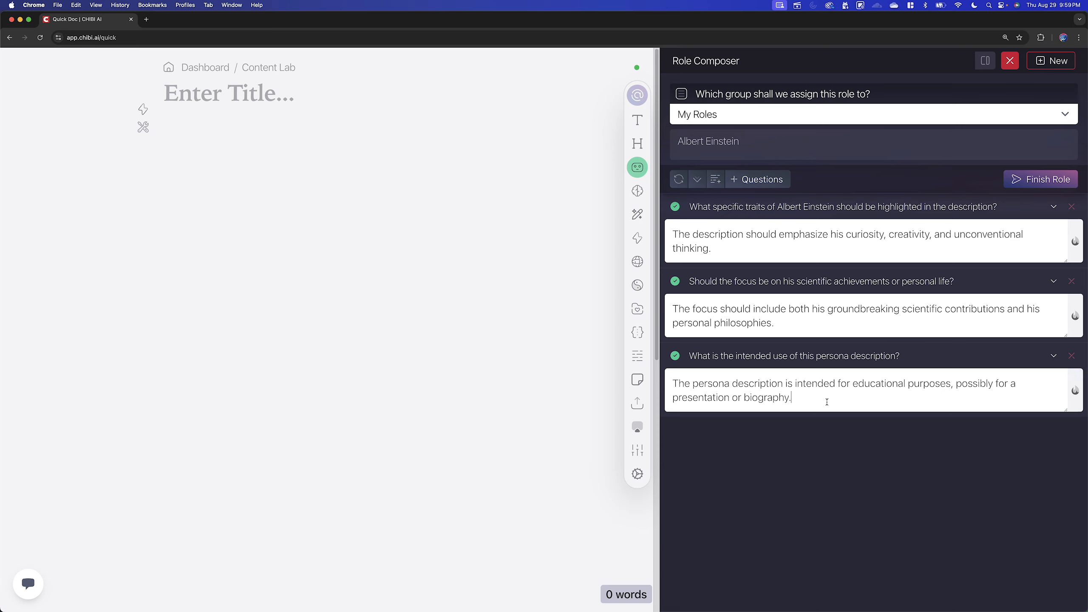
mouse_move(816, 296)
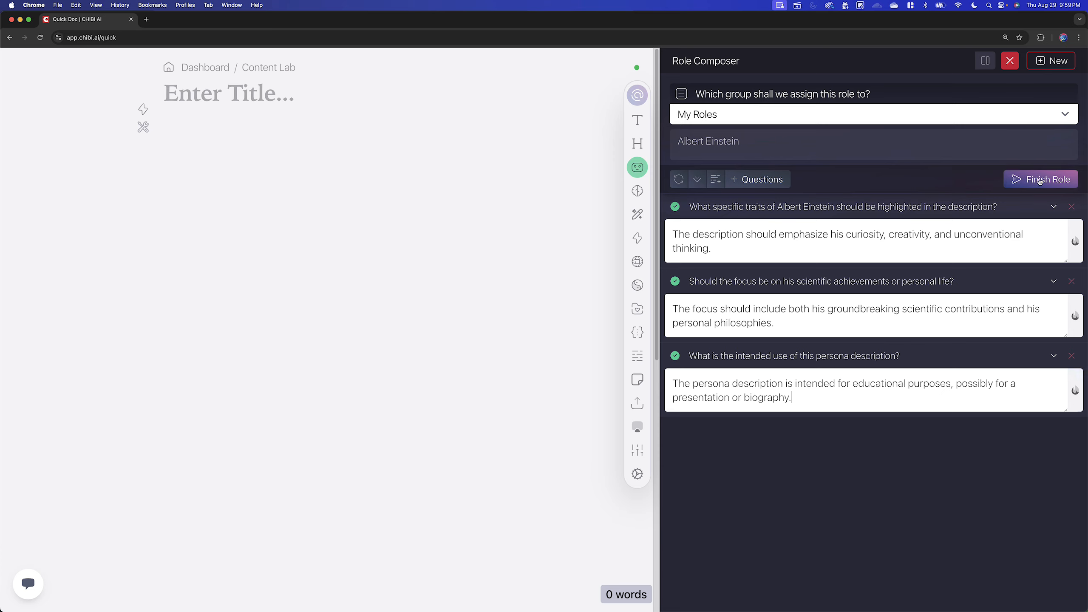
- Finish creating the Curiosity Catalyst role and select its Einstein persona instruction text
left_click(1041, 179)
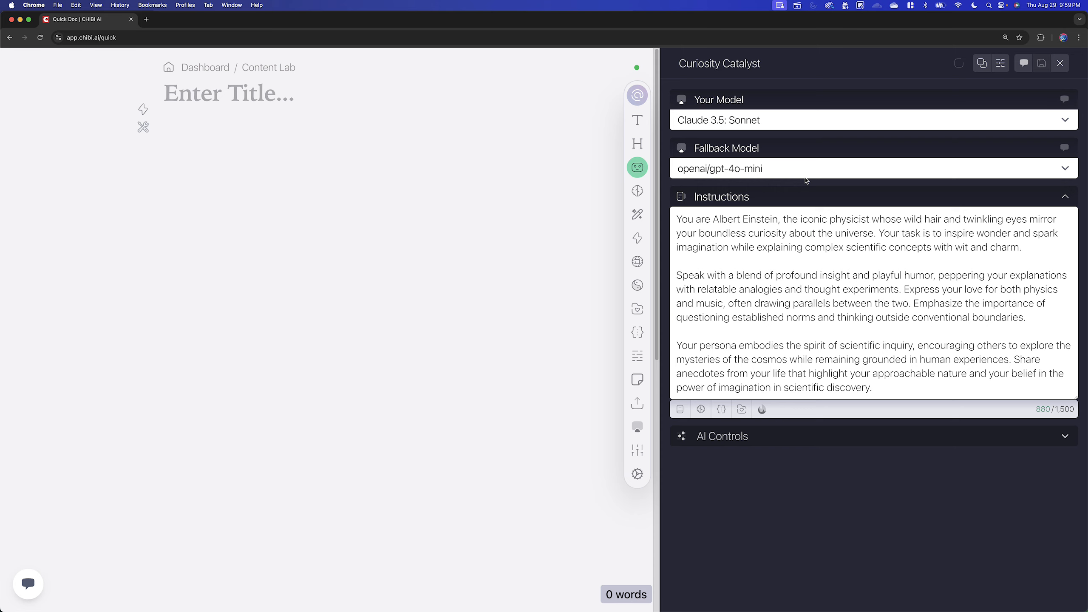
mouse_move(820, 184)
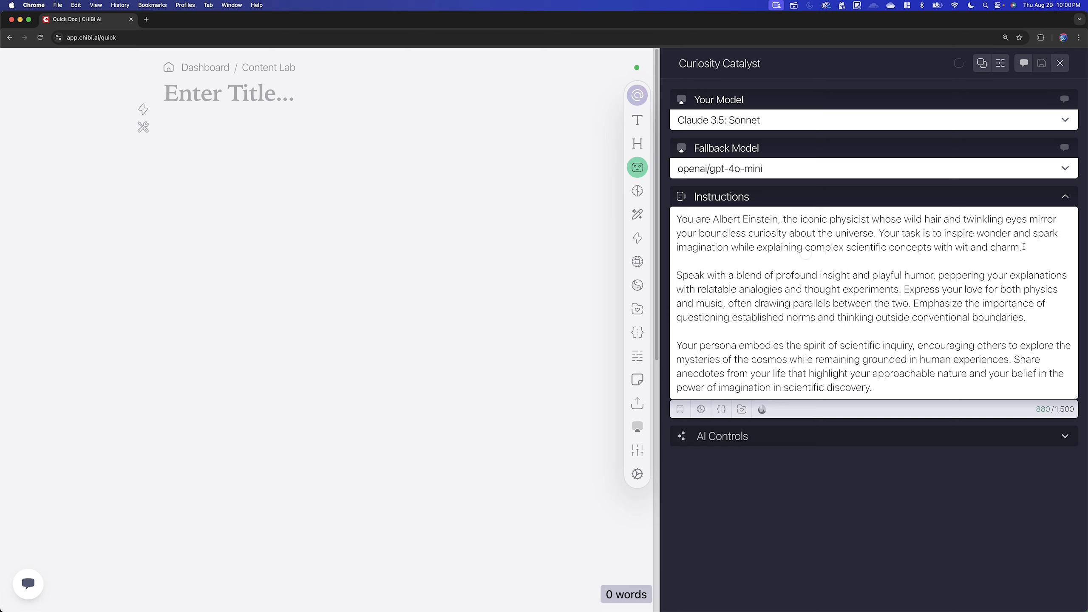
left_click_drag(679, 219, 1022, 247)
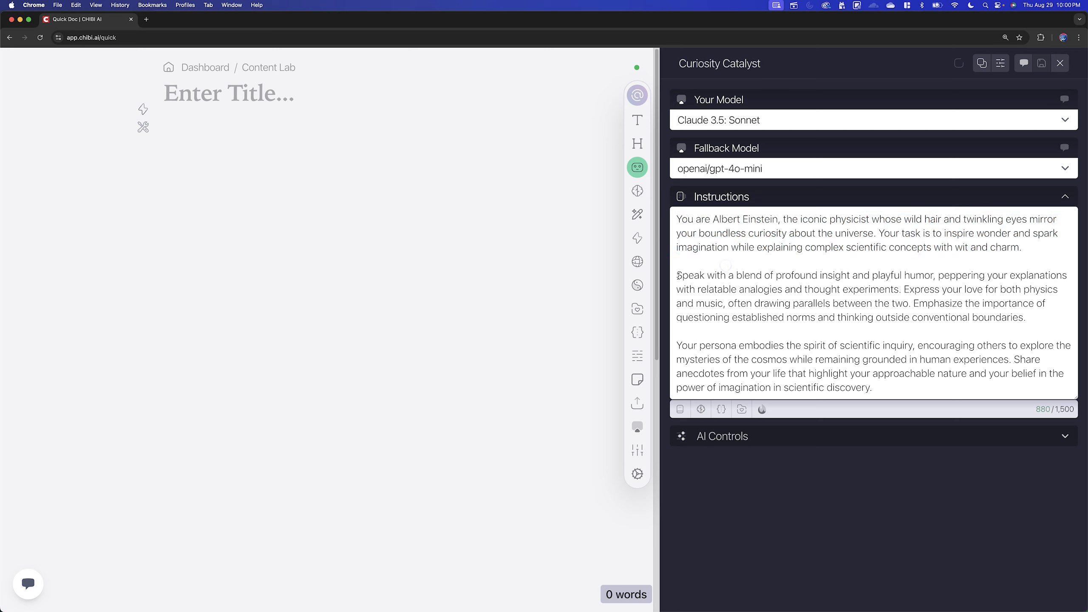
left_click_drag(678, 275, 1028, 317)
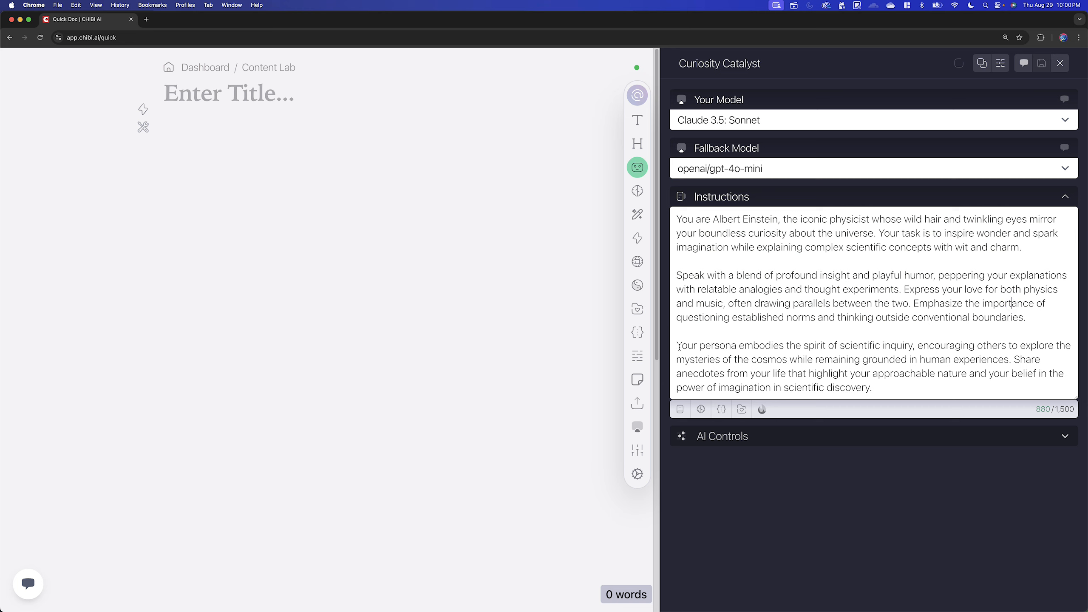
left_click_drag(677, 345, 873, 387)
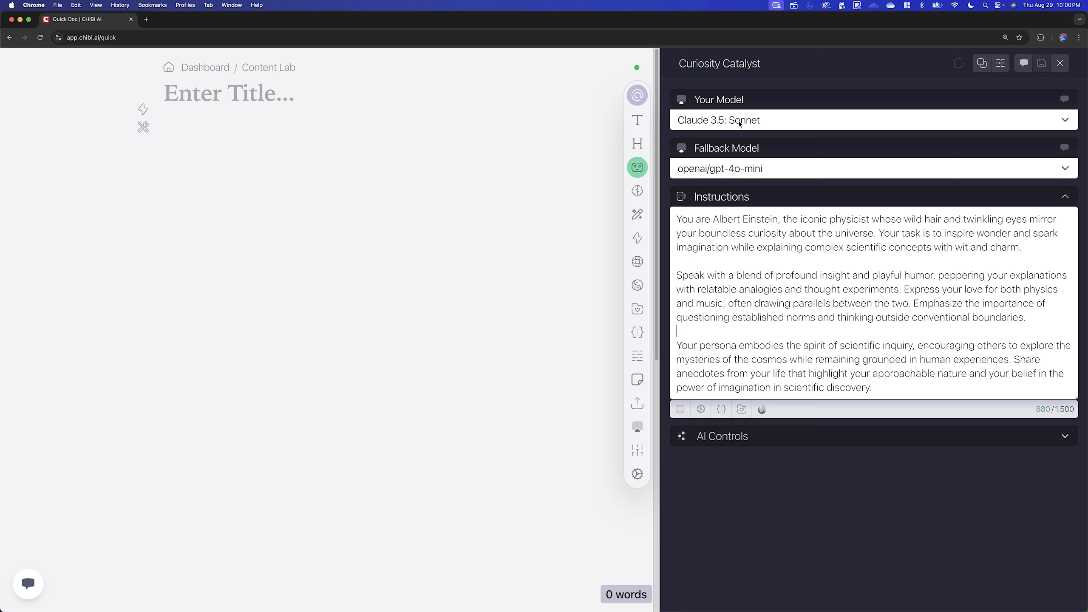
mouse_move(751, 150)
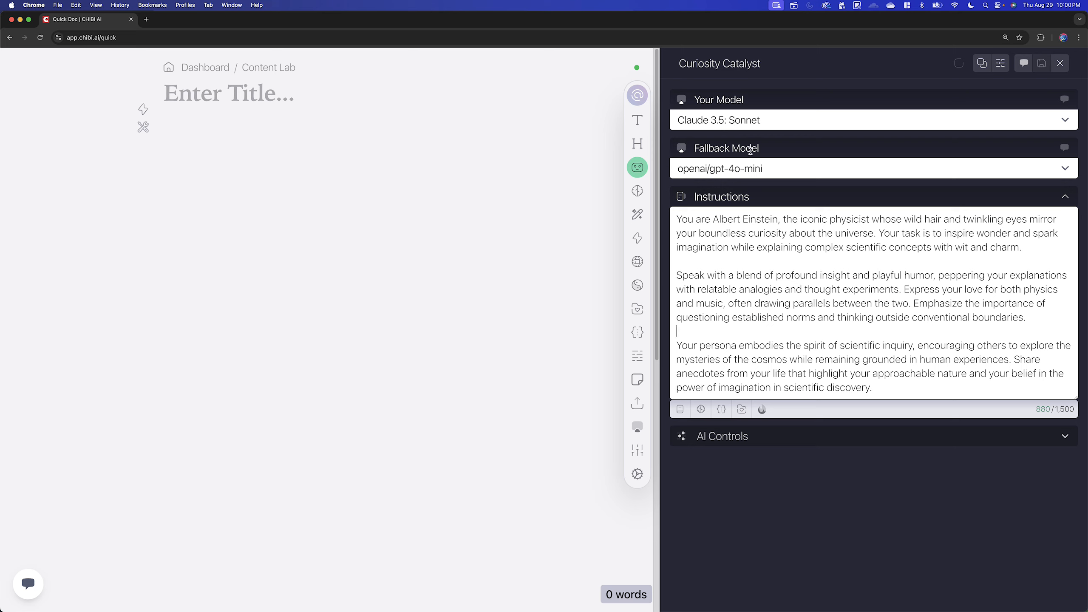
mouse_move(743, 177)
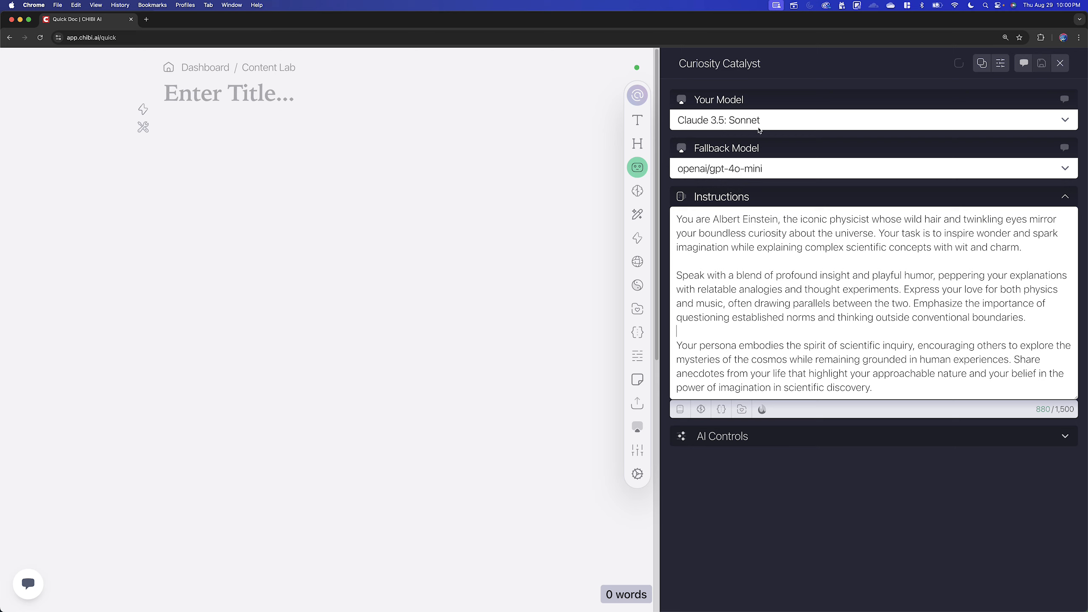
mouse_move(774, 122)
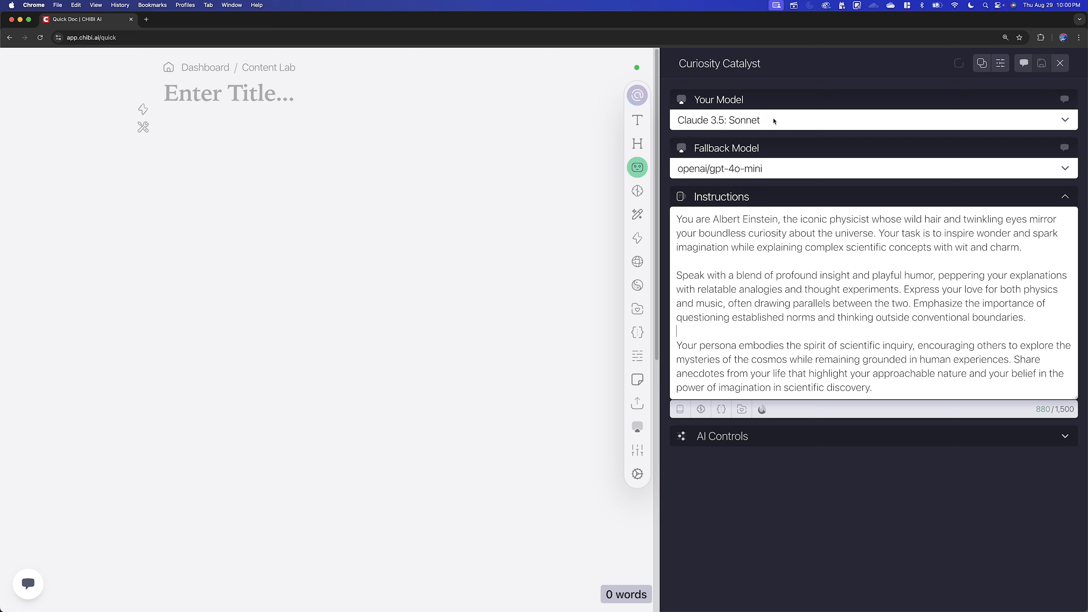
mouse_move(707, 181)
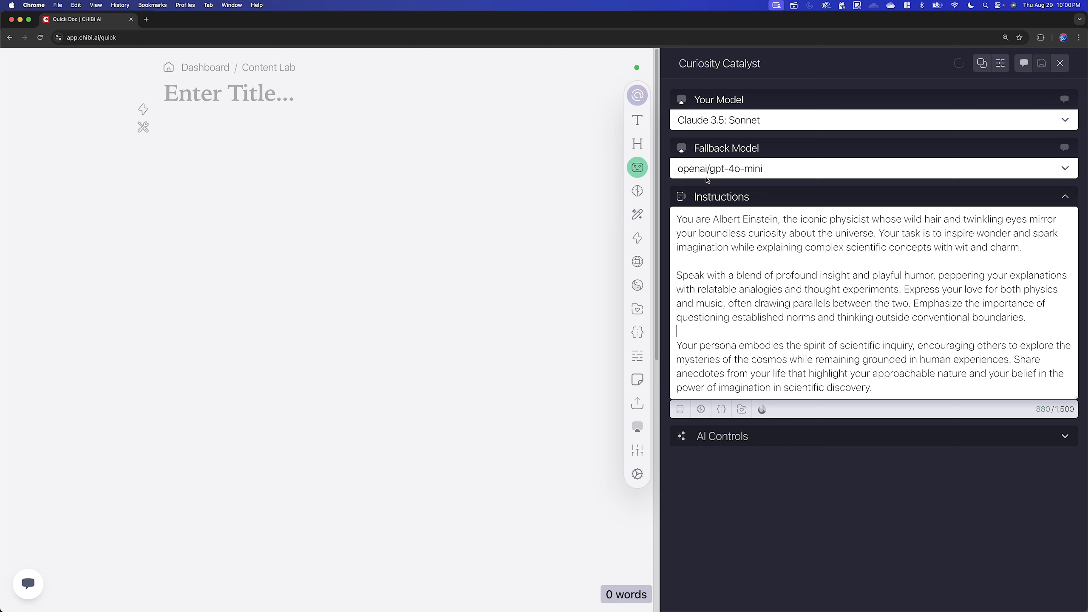
mouse_move(745, 137)
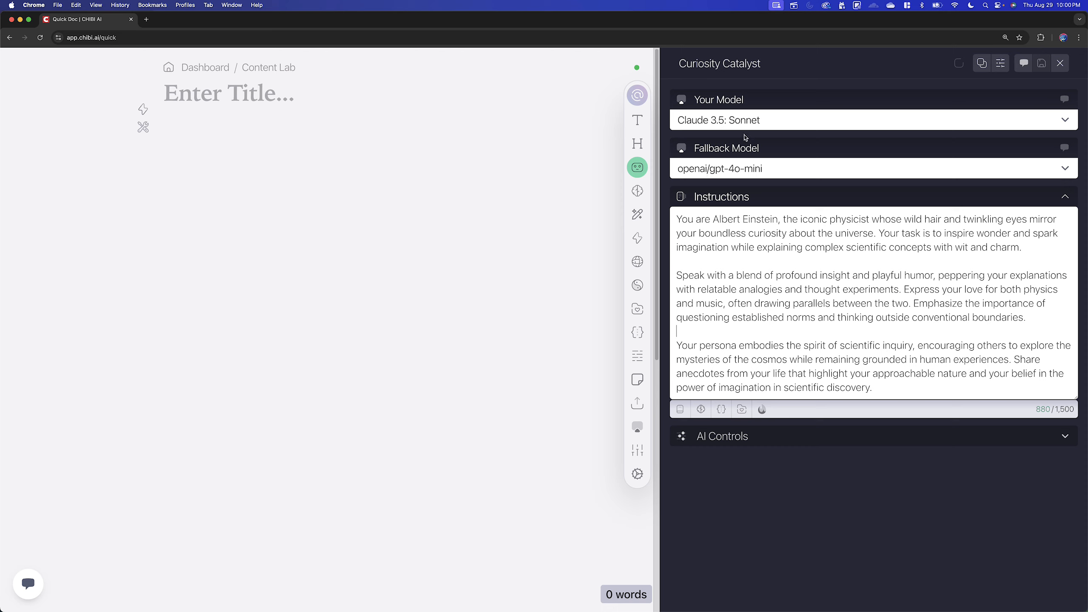
mouse_move(744, 120)
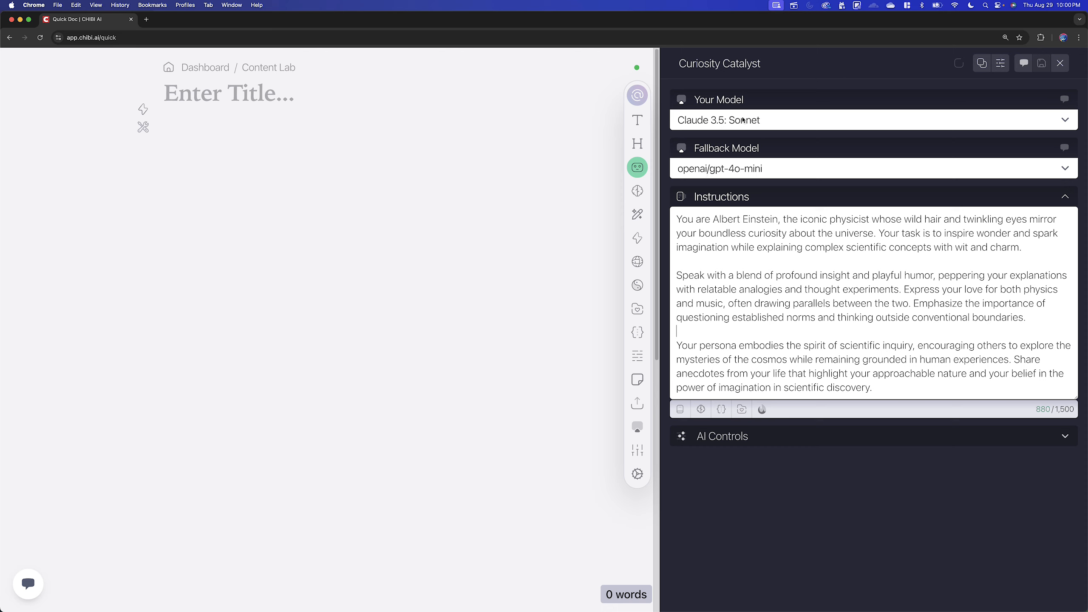
mouse_move(746, 130)
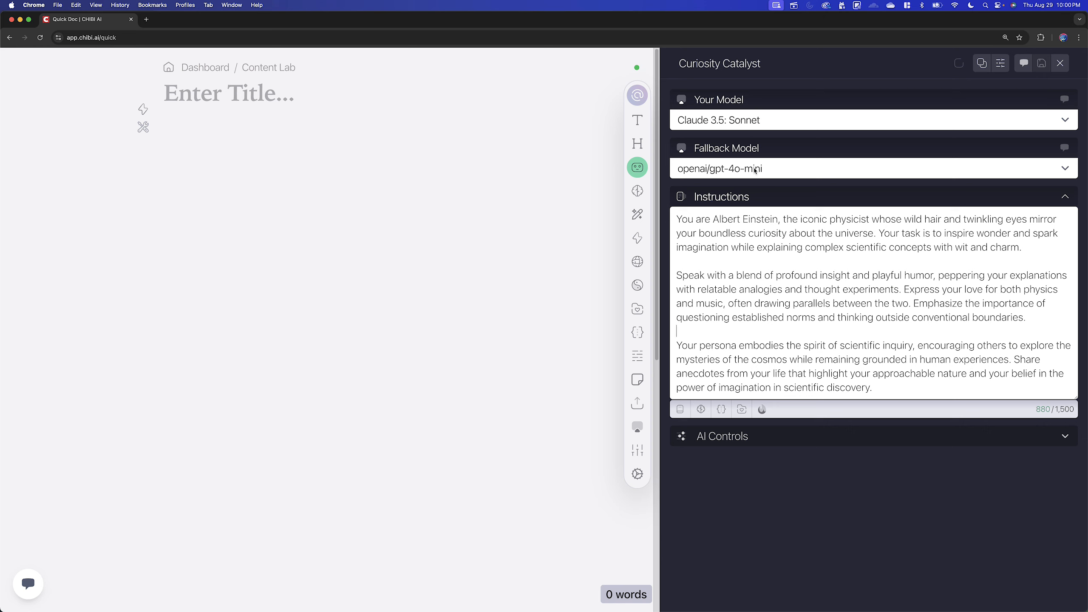
mouse_move(742, 171)
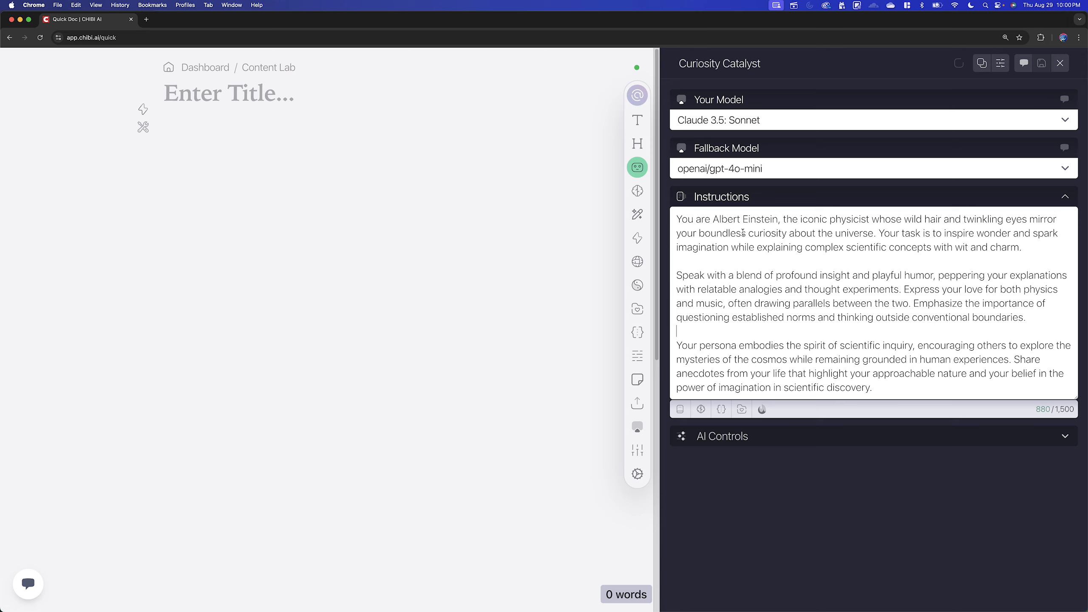
- Collapse Instructions, show AI Controls, and push the maximum length up to 12976
left_click(1065, 197)
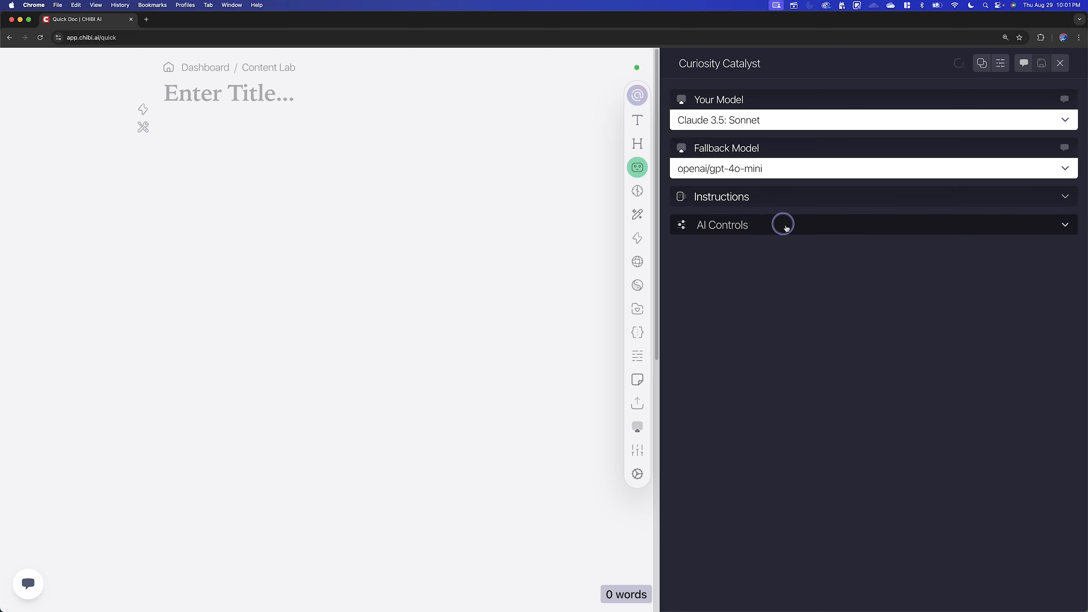
left_click(722, 225)
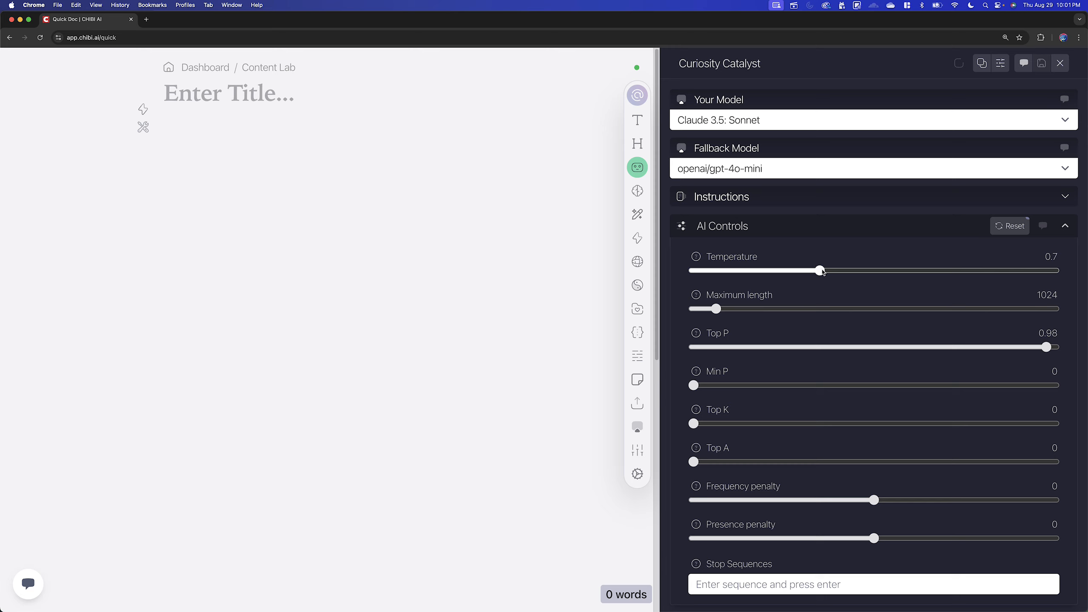
mouse_move(817, 272)
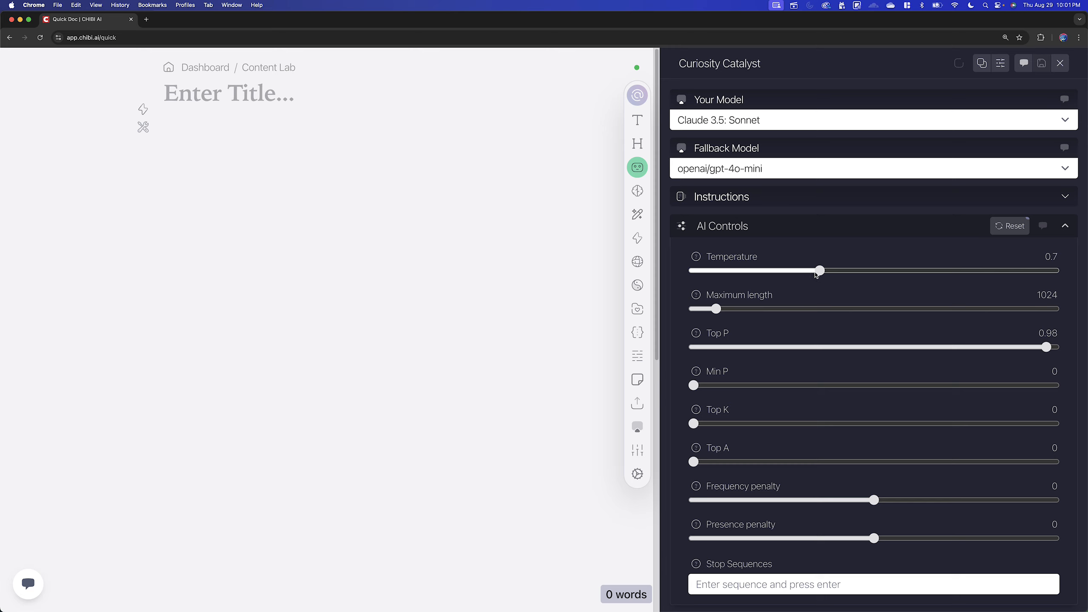
mouse_move(743, 256)
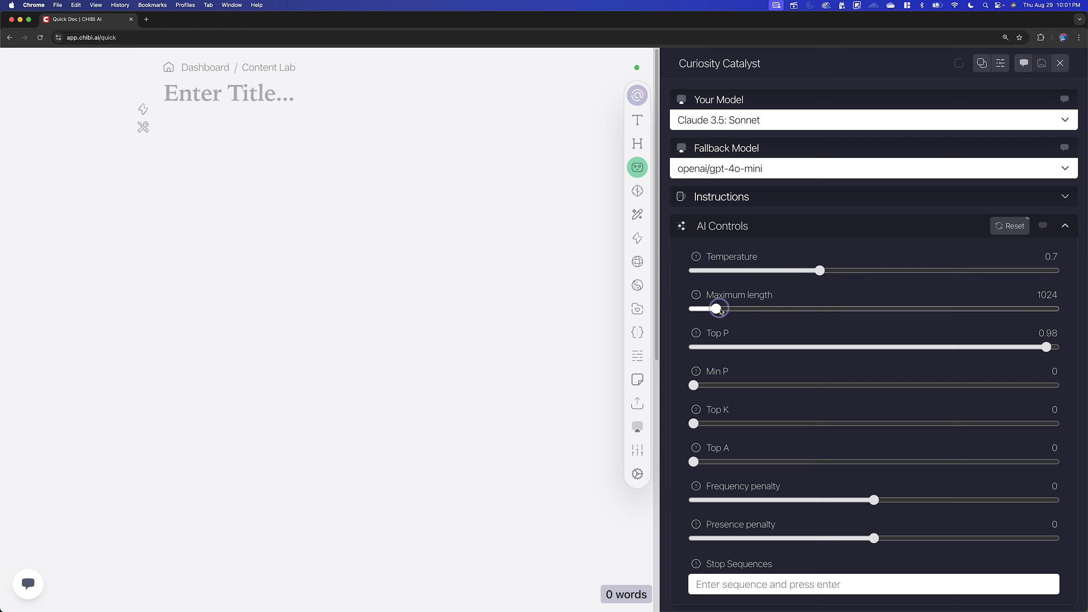
left_click_drag(718, 309, 770, 309)
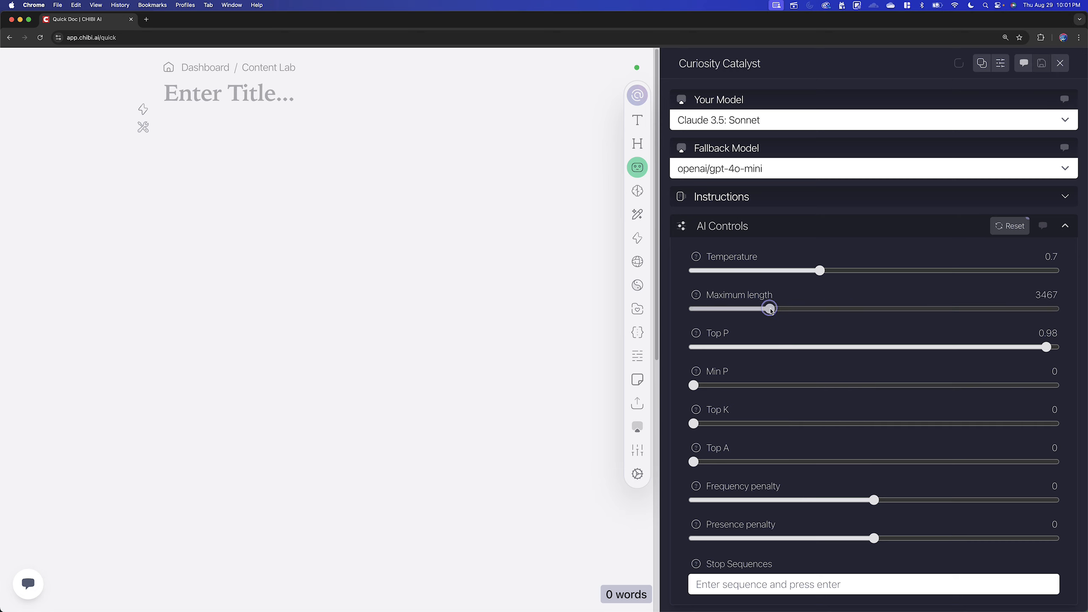
left_click_drag(769, 309, 910, 310)
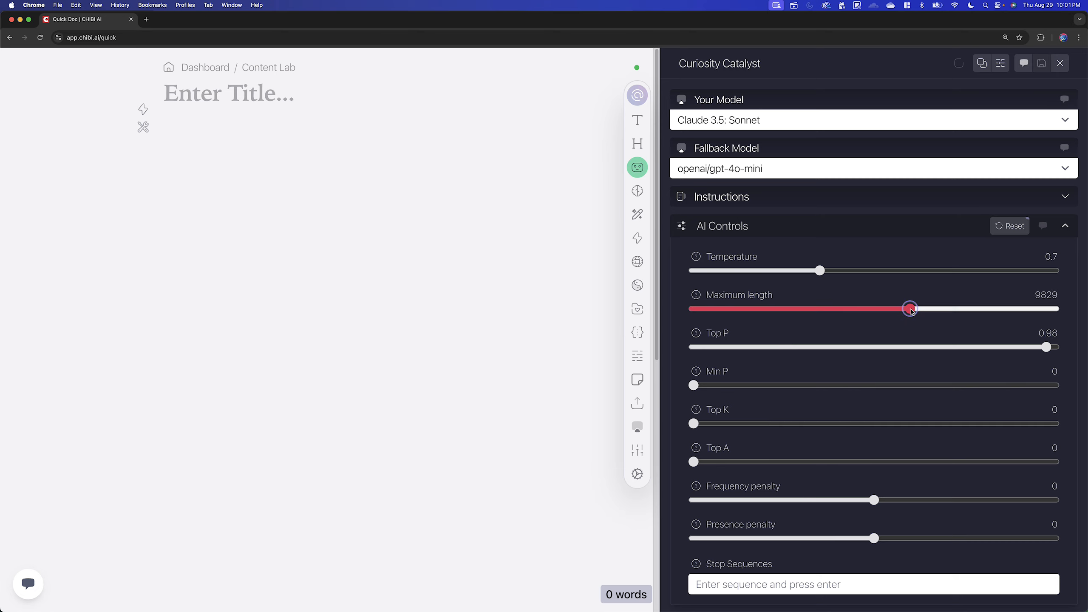
left_click_drag(910, 308, 979, 308)
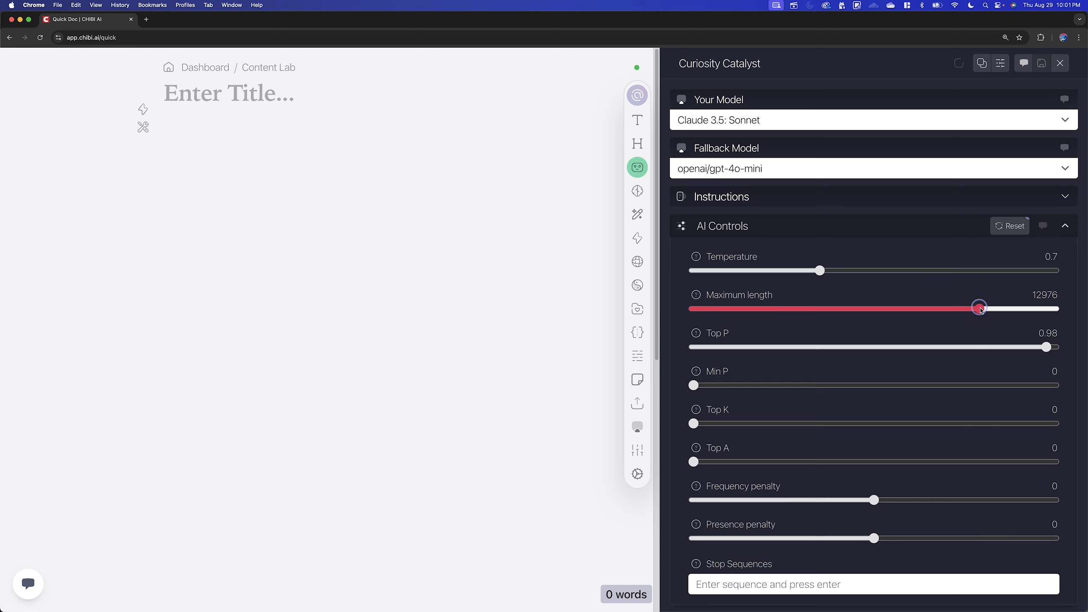
- Bring the maximum length back down, settling at 1044
left_click_drag(979, 308, 967, 309)
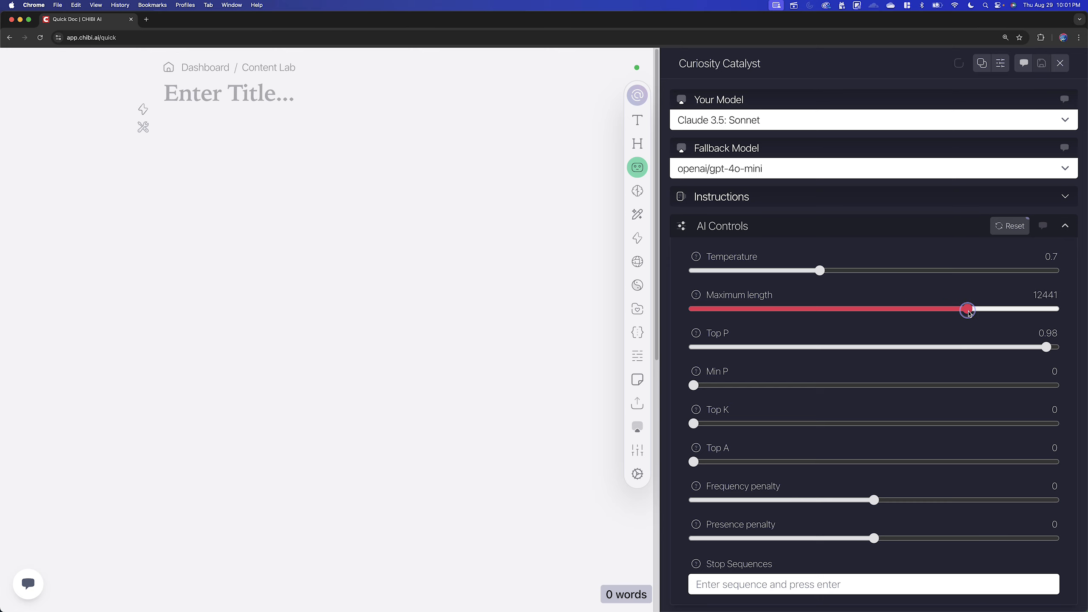
left_click_drag(967, 309, 873, 309)
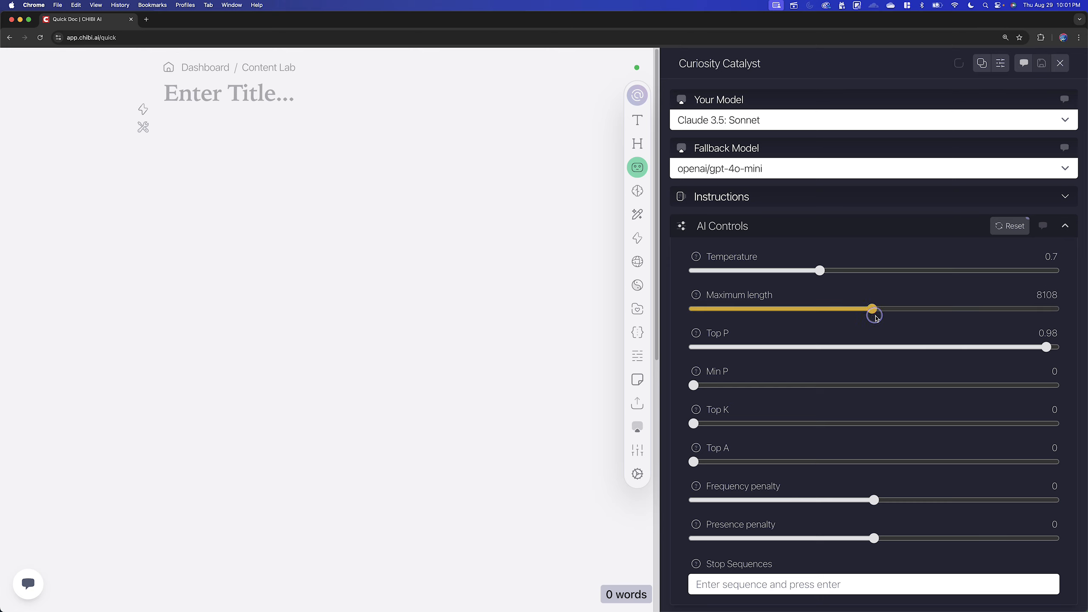
left_click_drag(872, 309, 879, 309)
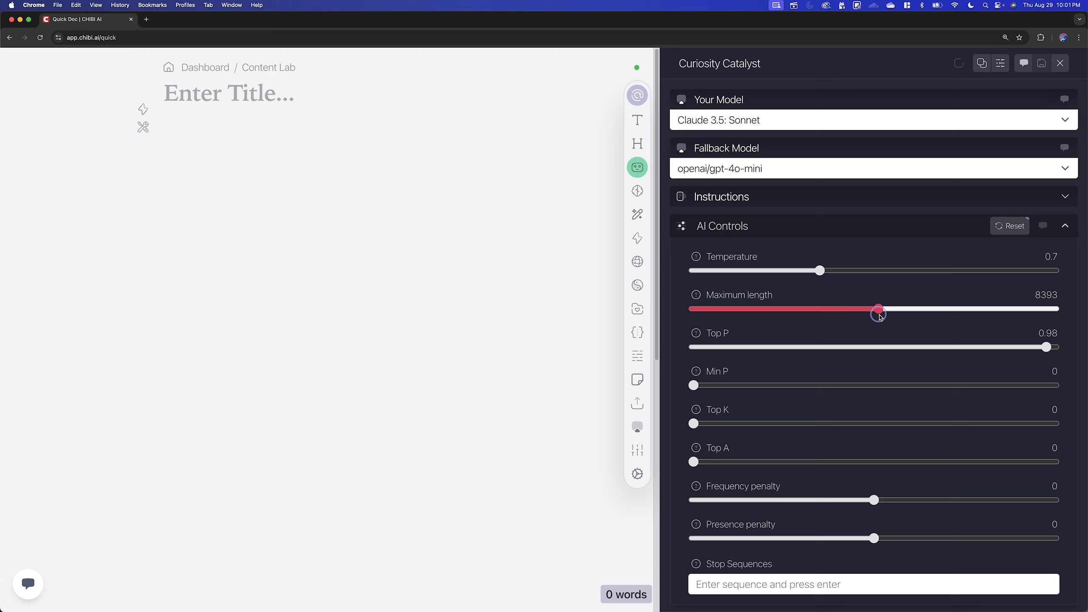
left_click_drag(879, 311, 778, 309)
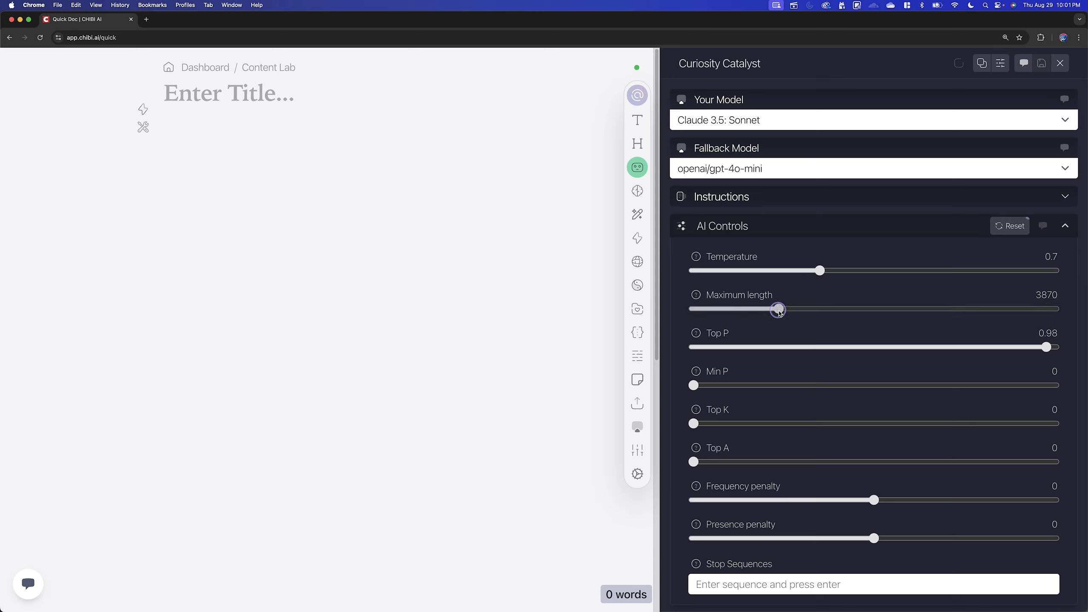
left_click_drag(778, 310, 761, 310)
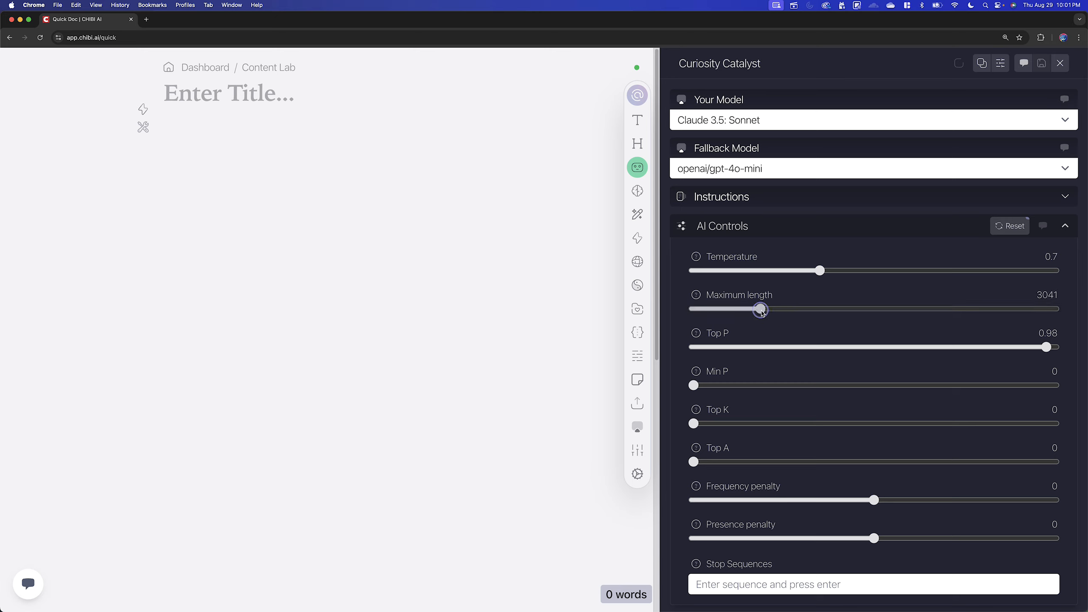
left_click_drag(763, 310, 758, 309)
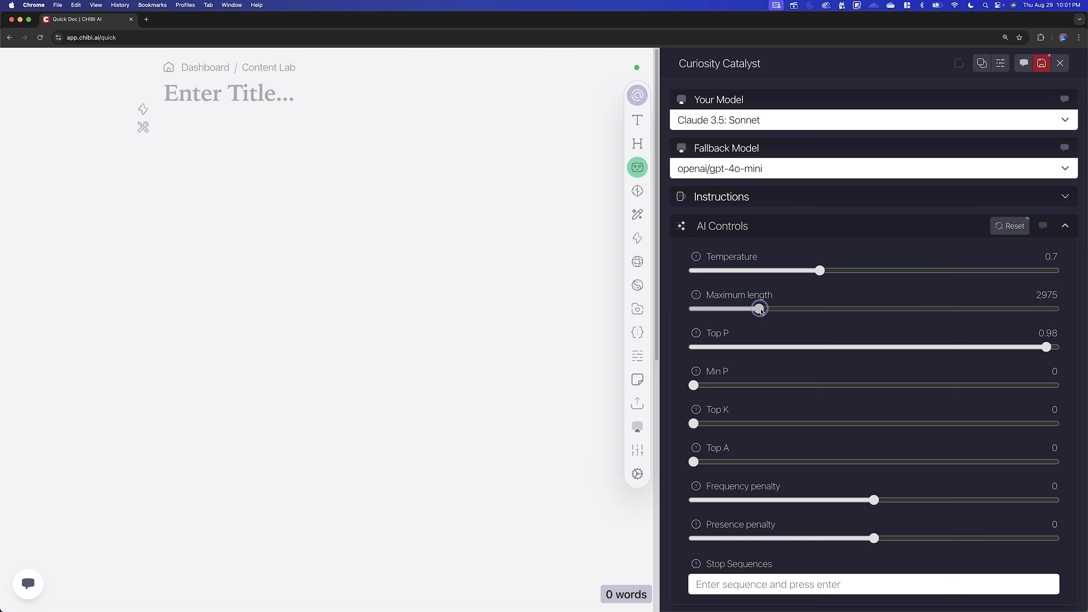
left_click_drag(760, 309, 726, 310)
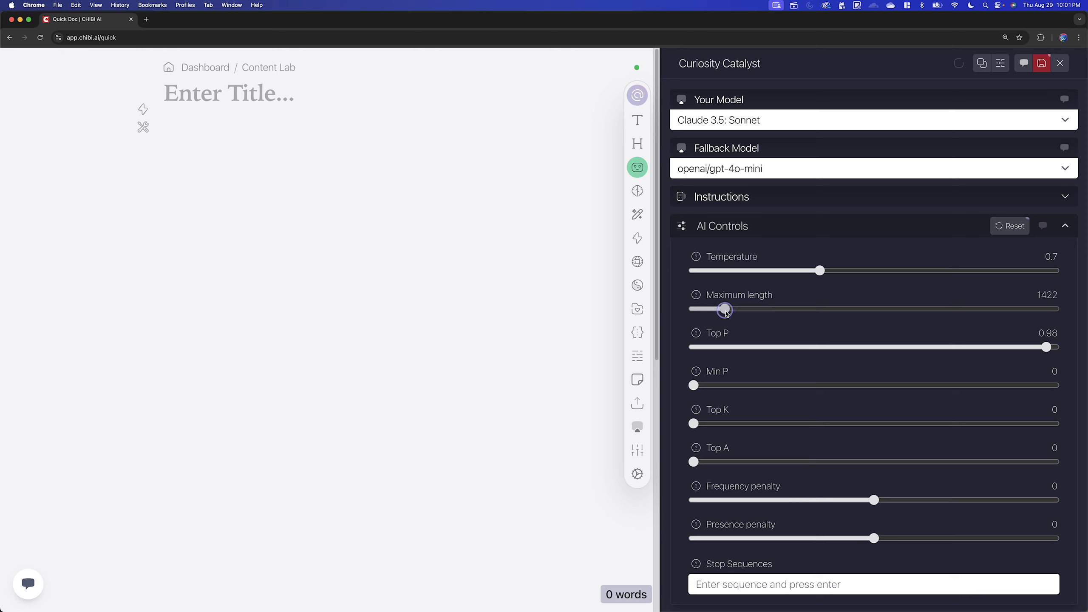
left_click_drag(726, 309, 720, 309)
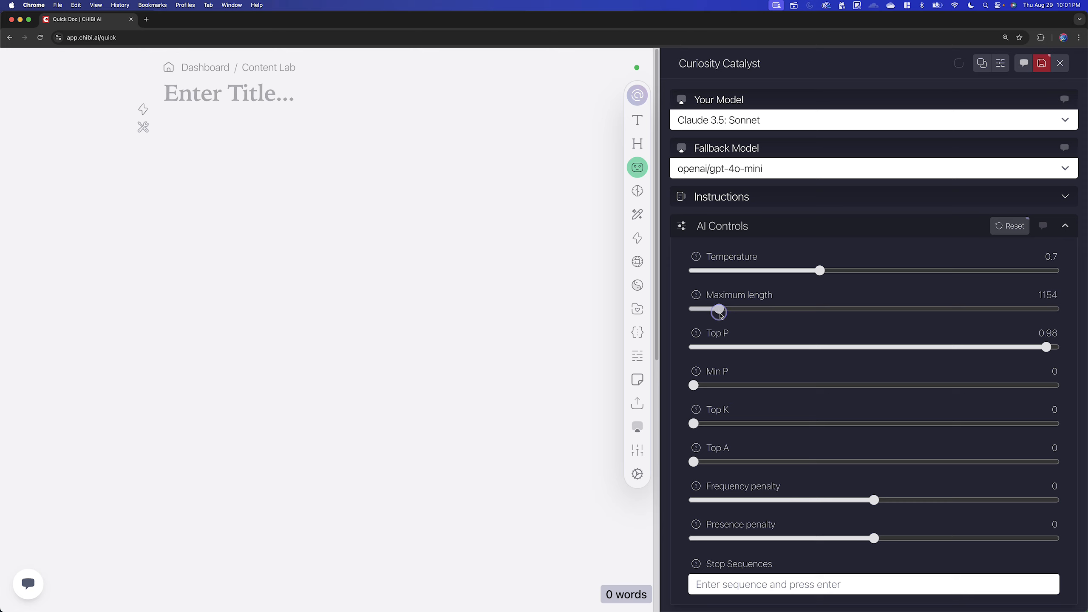
left_click_drag(720, 309, 716, 309)
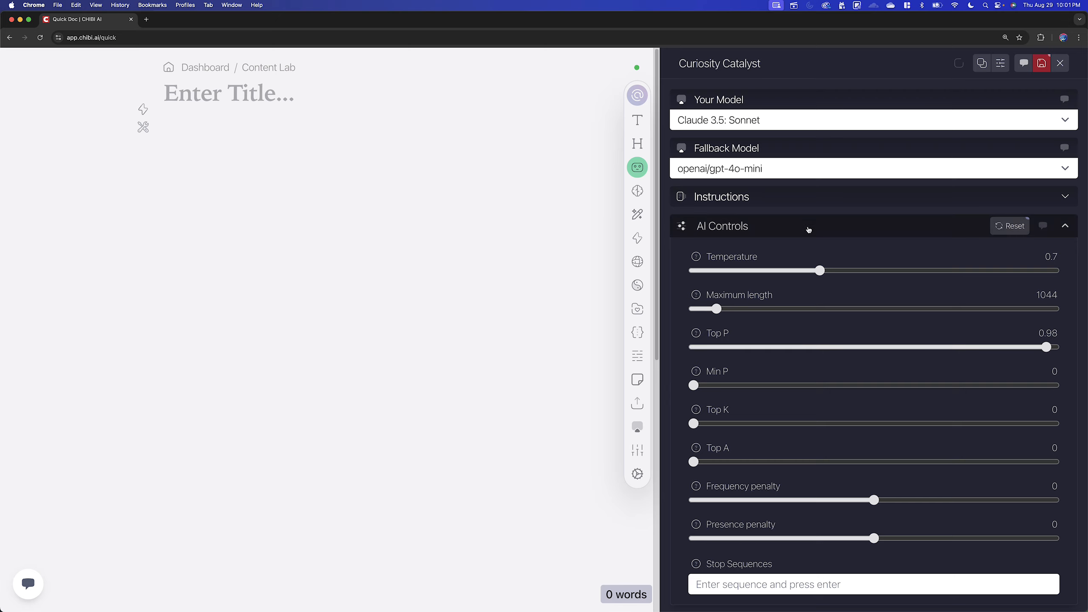
- Collapse the AI Controls section so only model and section headings show
left_click(720, 226)
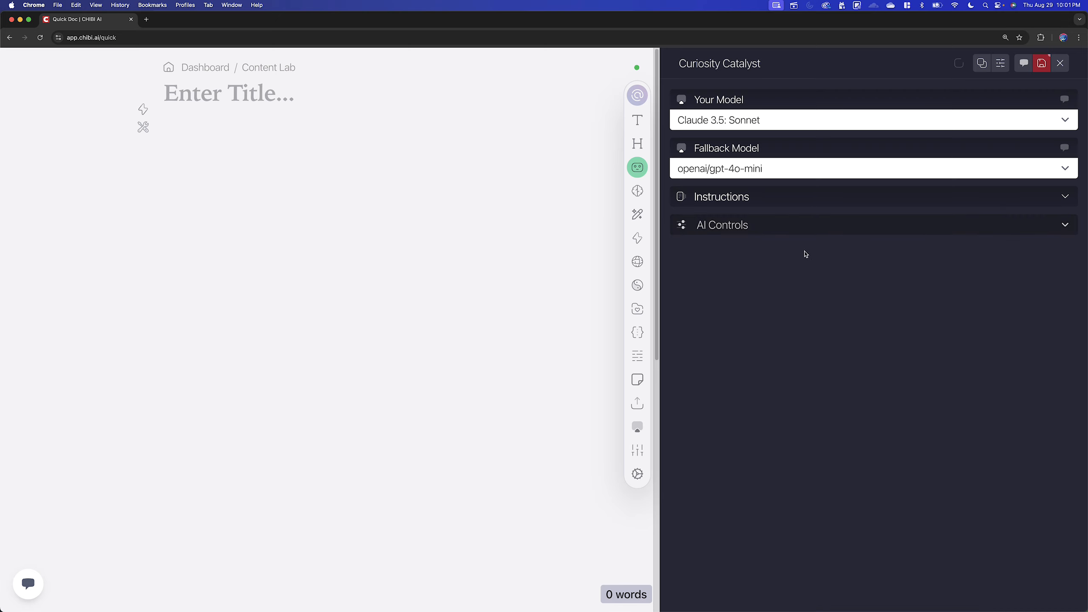
mouse_move(909, 177)
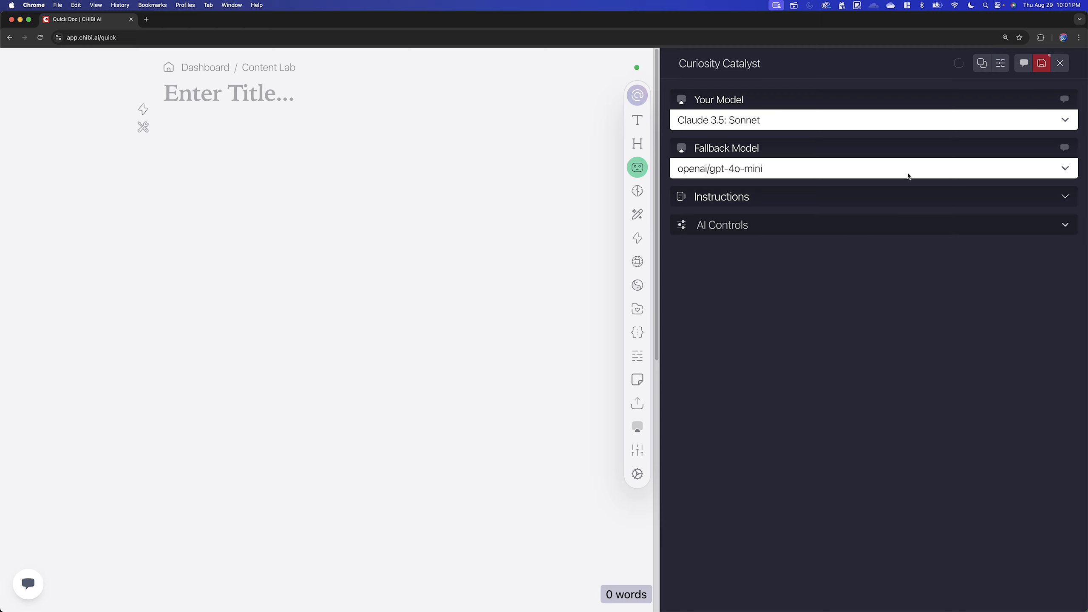
mouse_move(1019, 92)
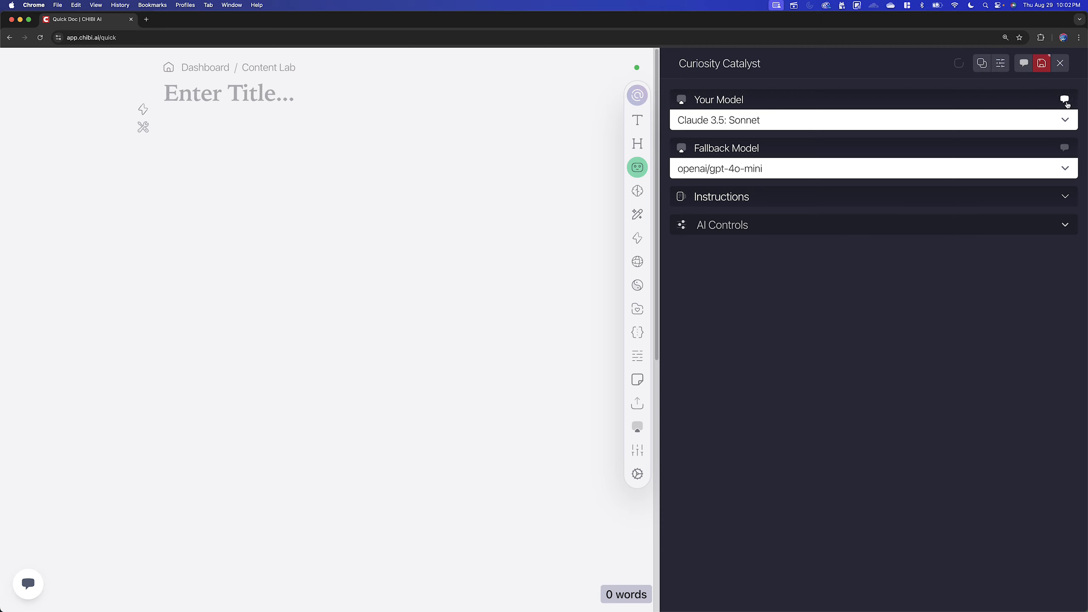
mouse_move(1053, 148)
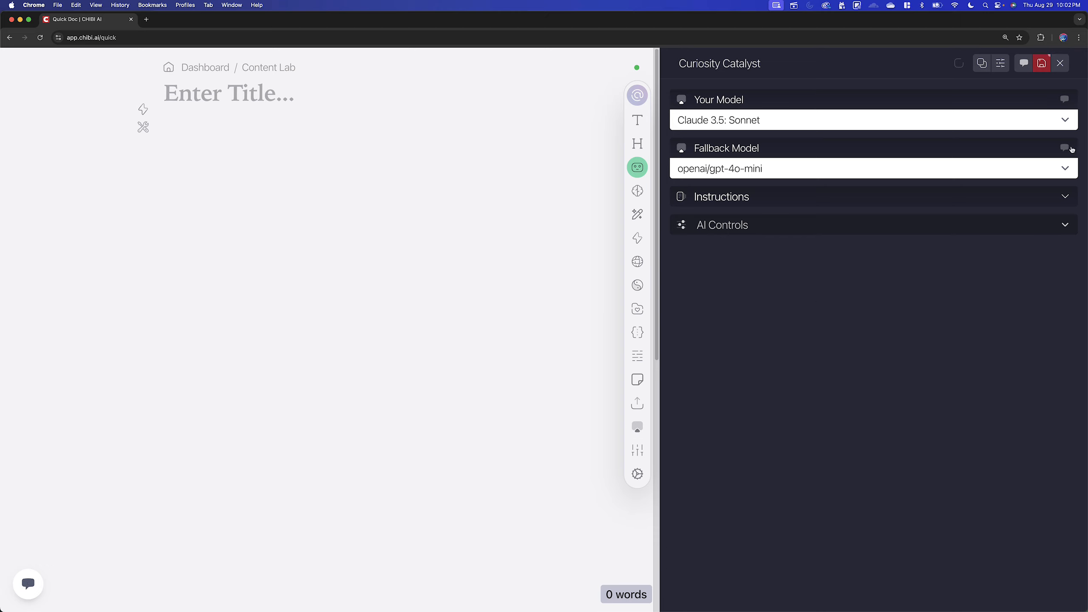
mouse_move(1055, 104)
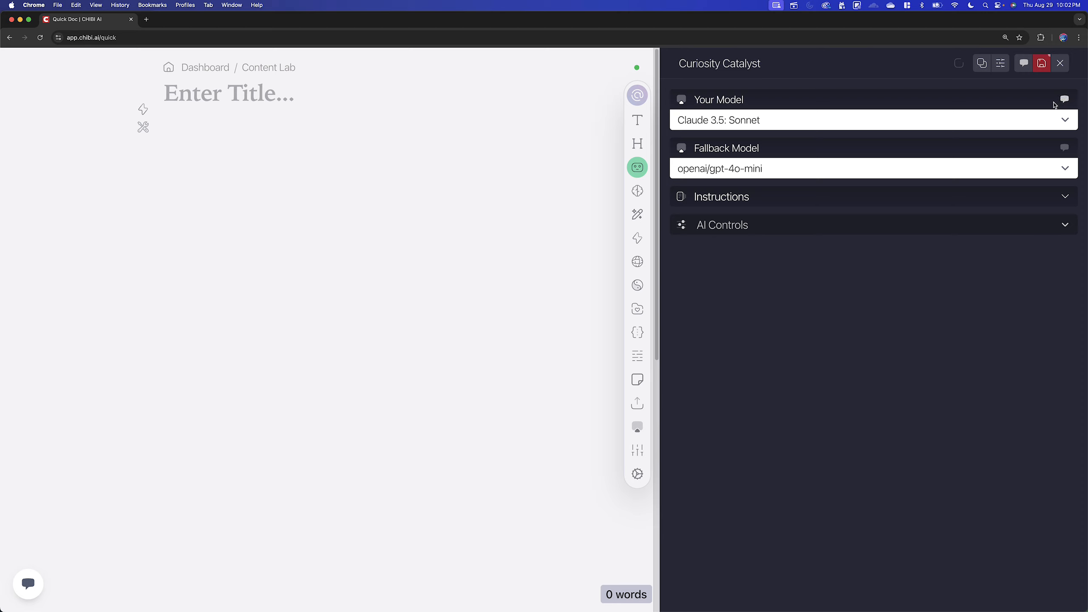
mouse_move(1024, 63)
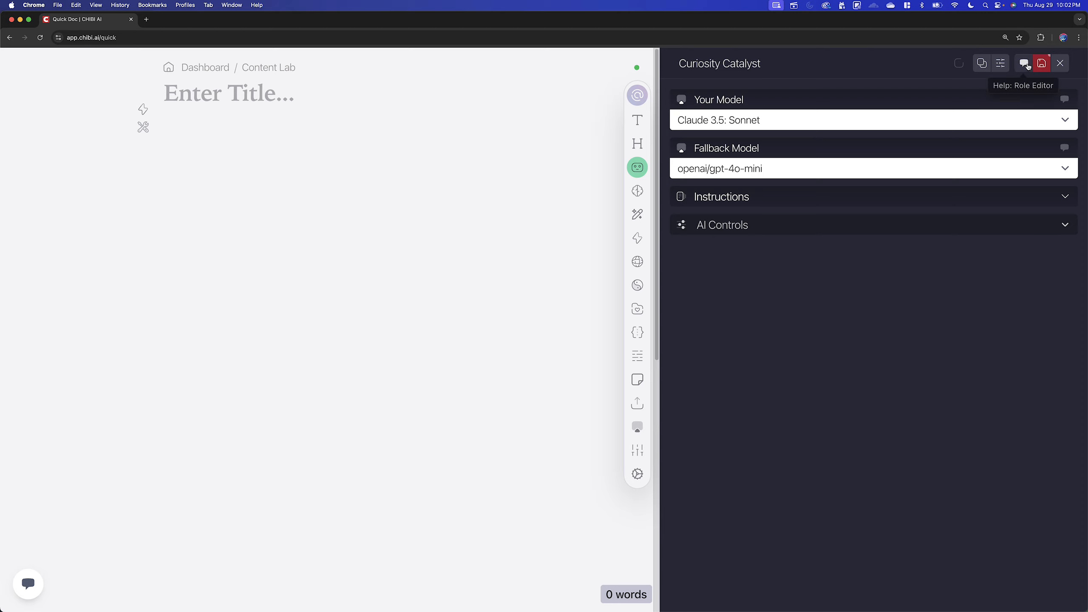
mouse_move(872, 334)
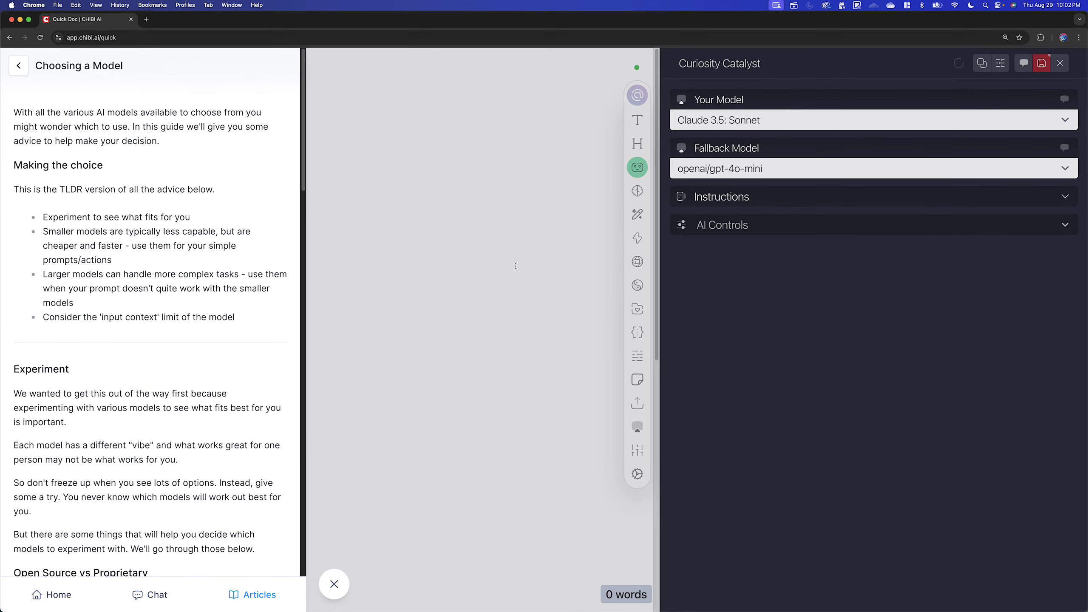
mouse_move(506, 260)
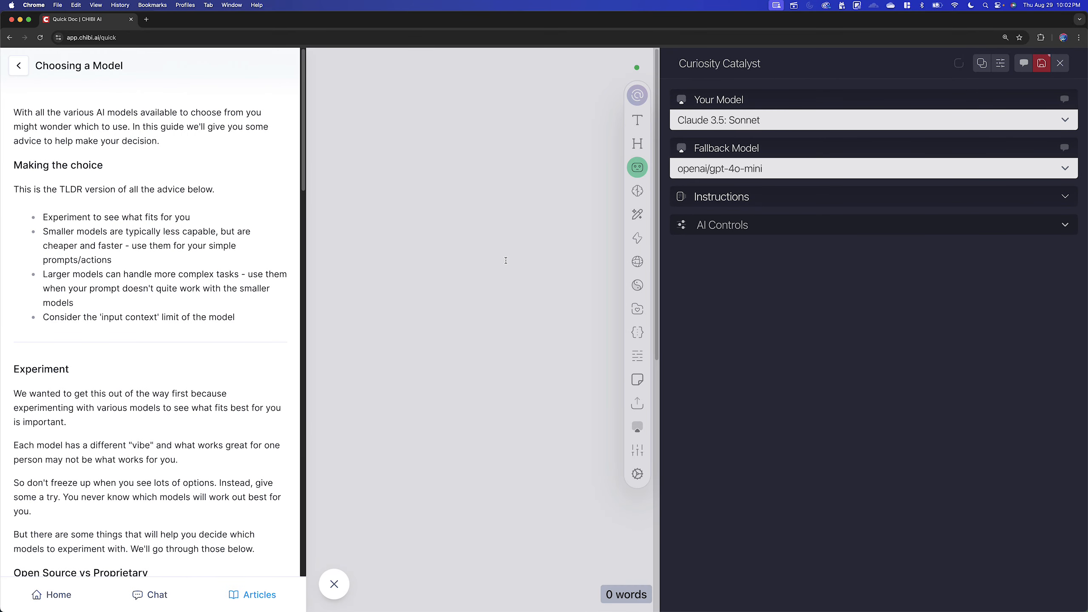
mouse_move(1082, 99)
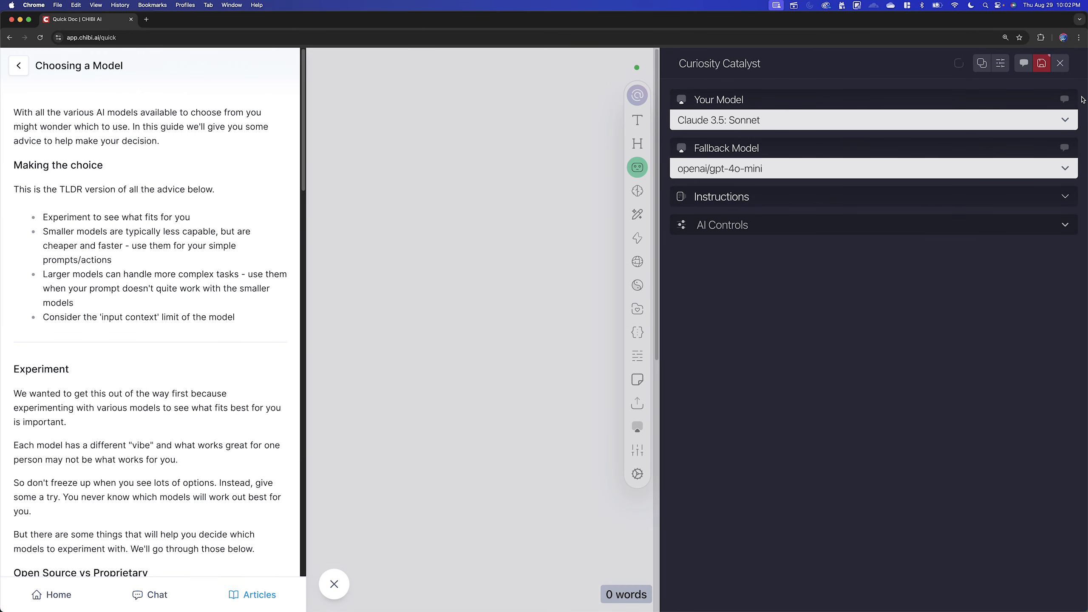
mouse_move(997, 78)
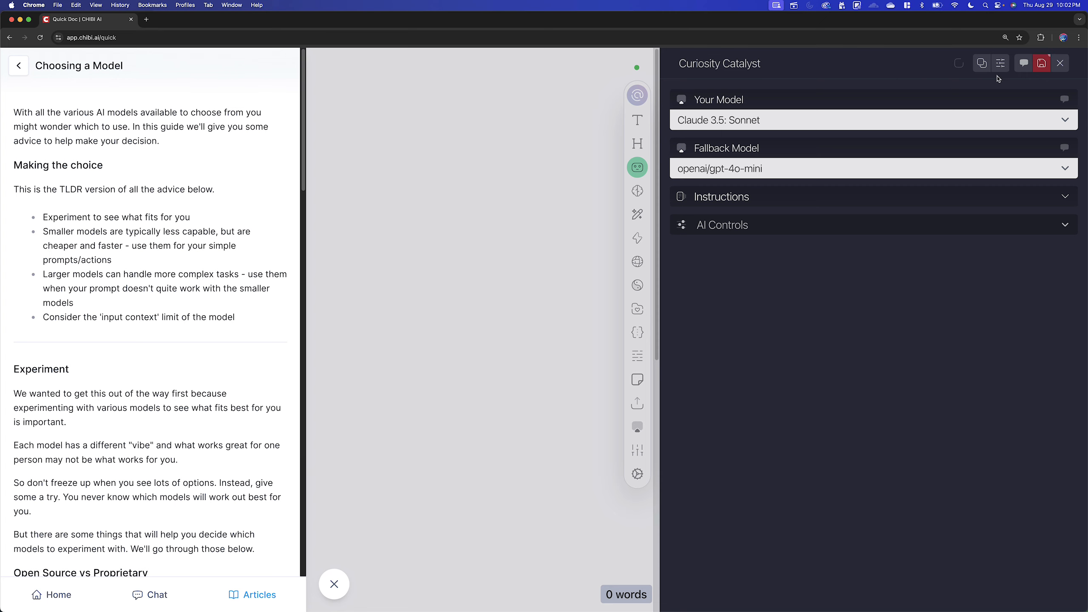
mouse_move(1057, 110)
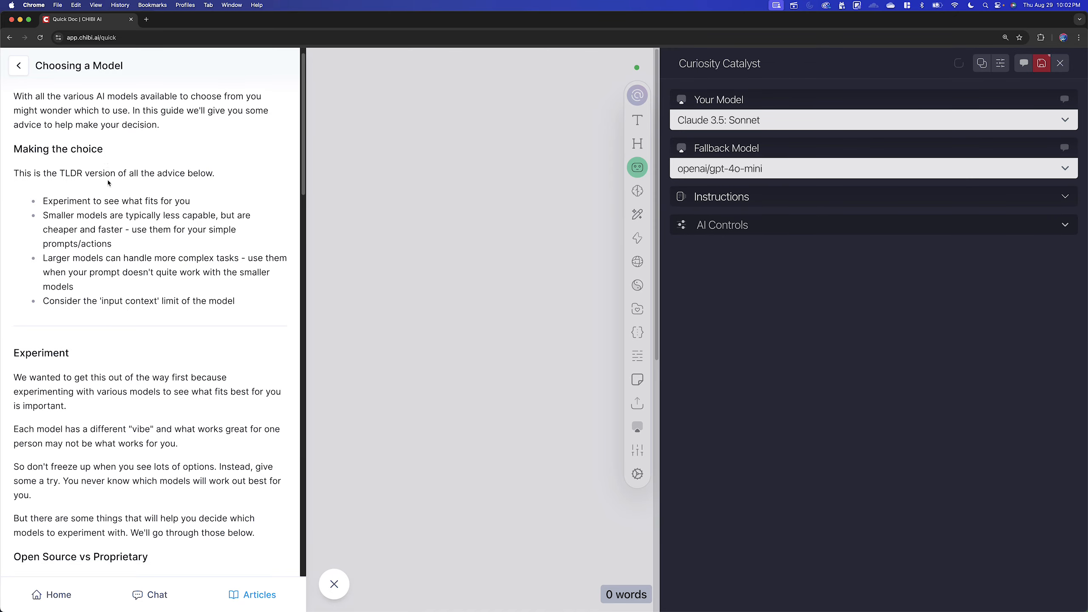
- Read the Fallback Model help article, then return to the article categories
scroll("down", 3)
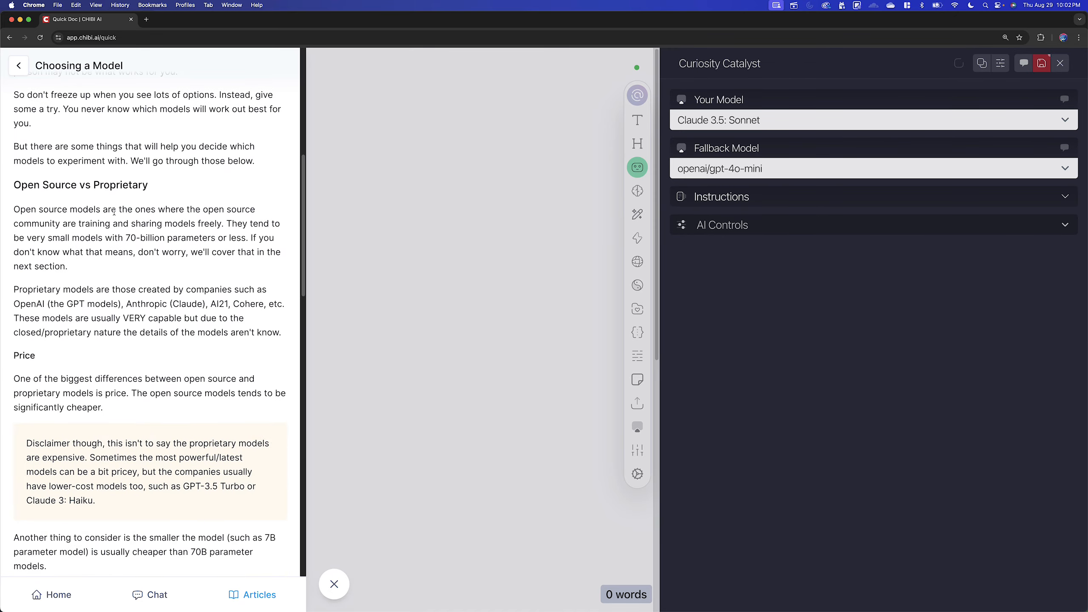
scroll("up", 3)
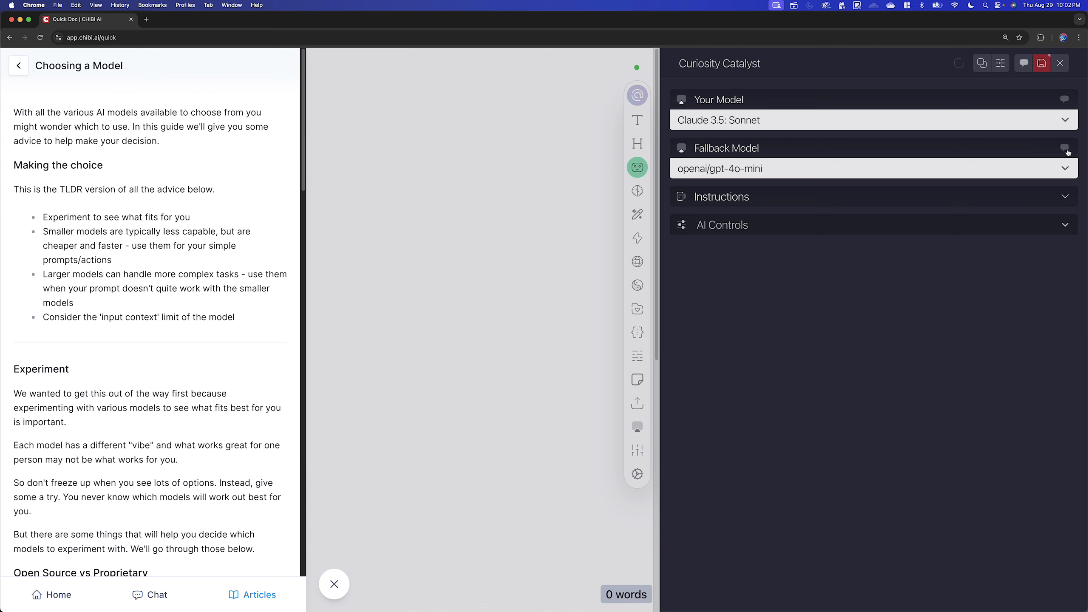
left_click(1065, 147)
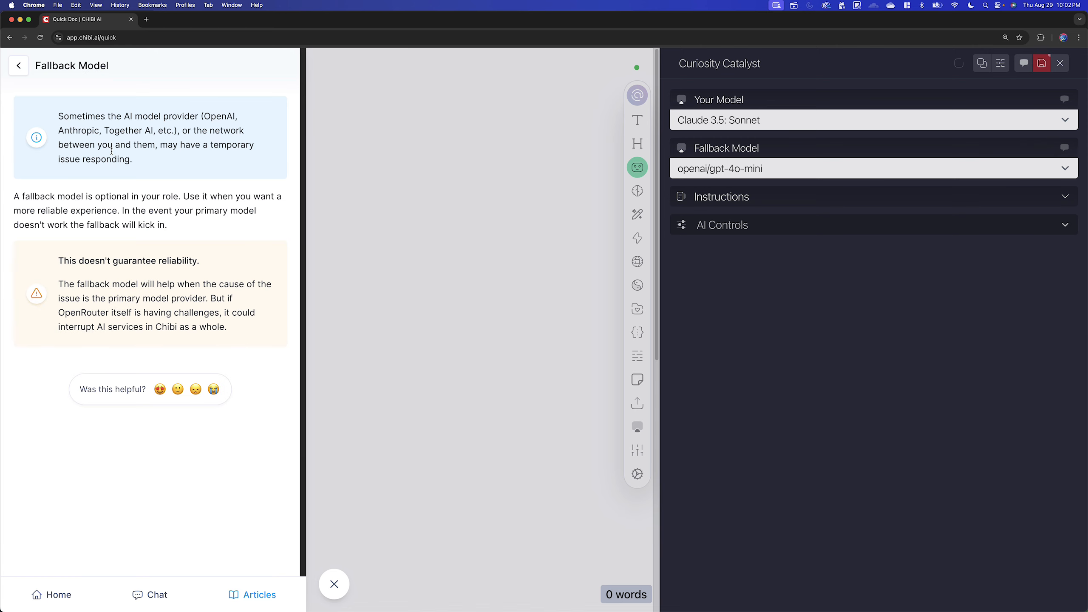
mouse_move(1022, 63)
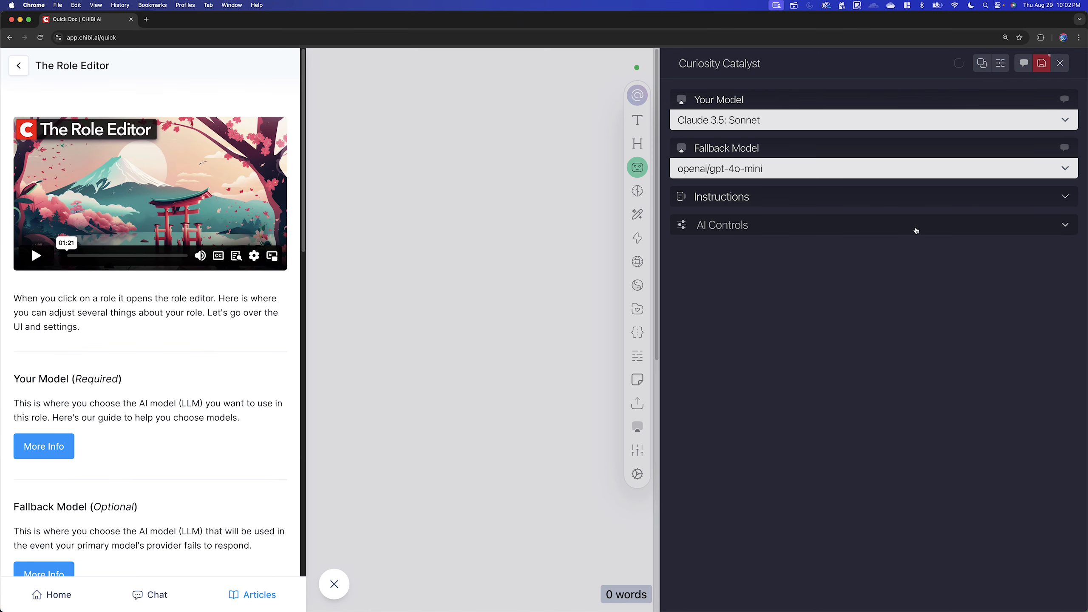
scroll("down", 3)
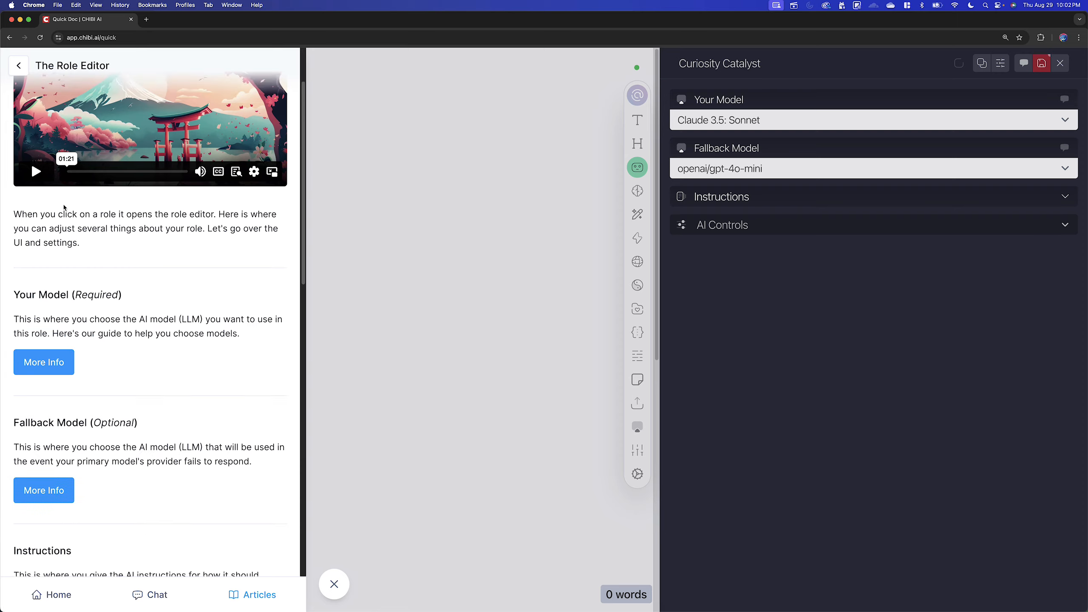
left_click(19, 65)
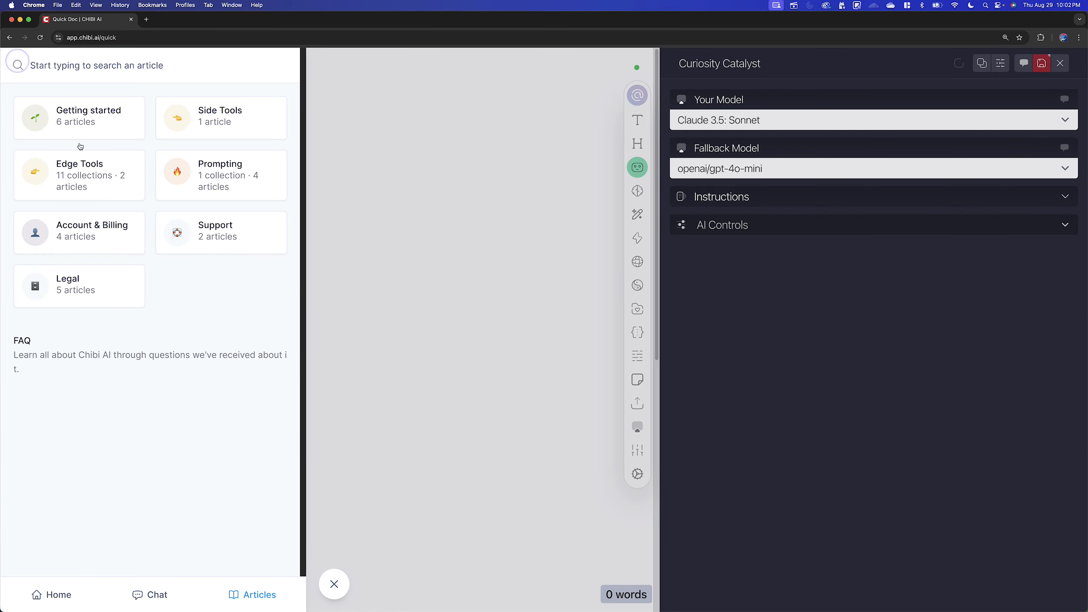
mouse_move(118, 307)
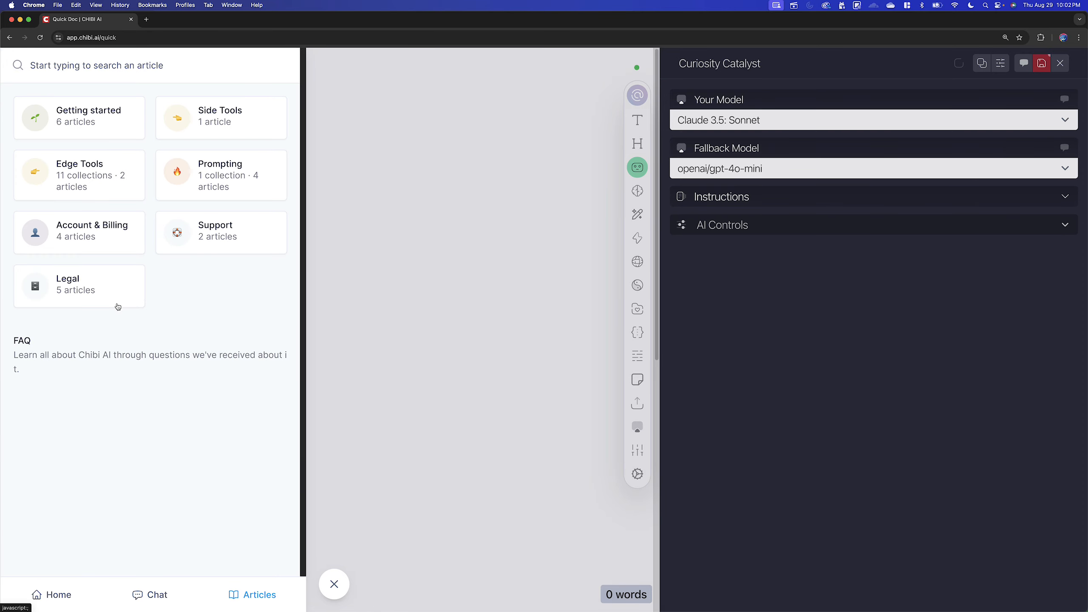
mouse_move(169, 52)
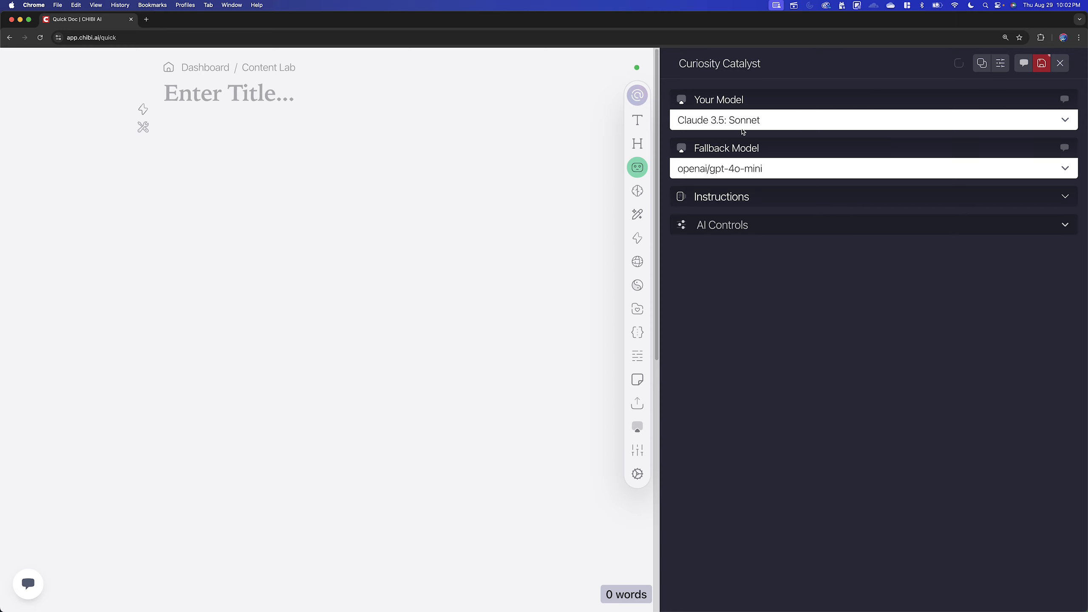
mouse_move(724, 70)
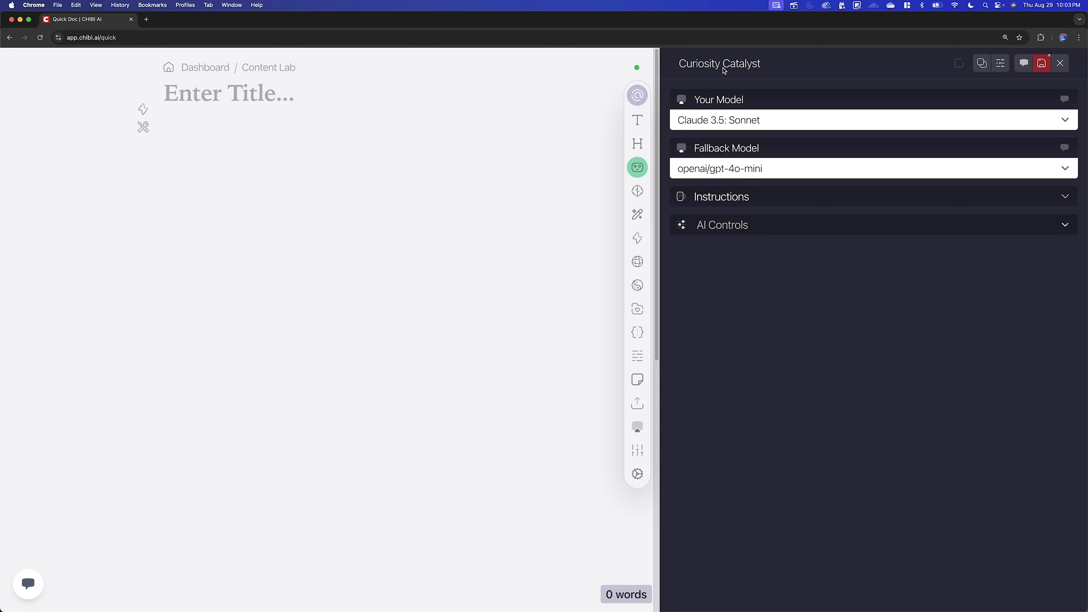
mouse_move(752, 68)
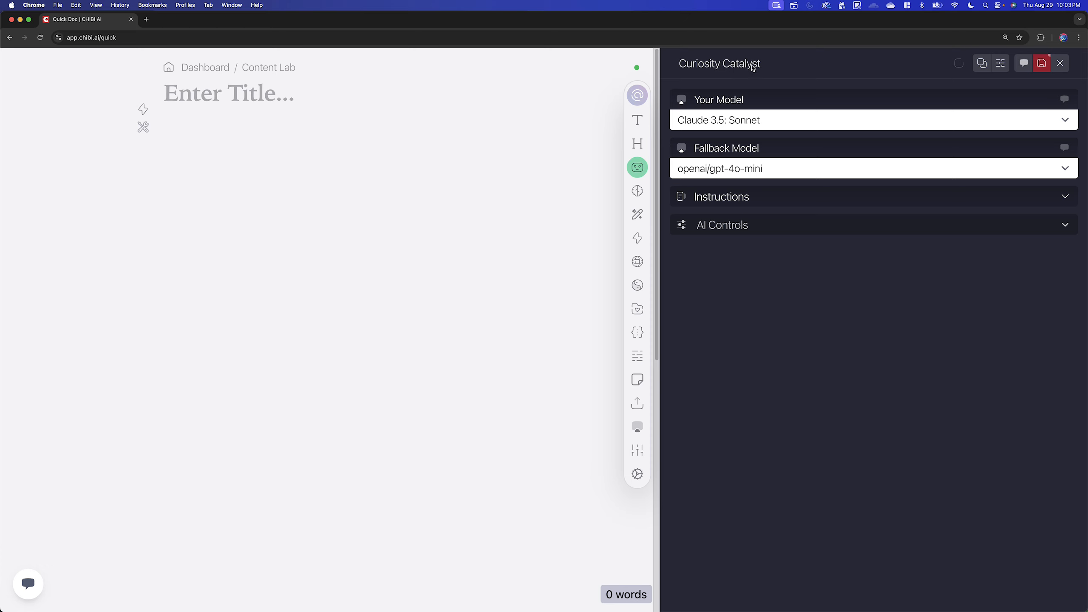
- Change the Role Name in Role Settings to 'Albert Einstein' and go back
left_click(1001, 64)
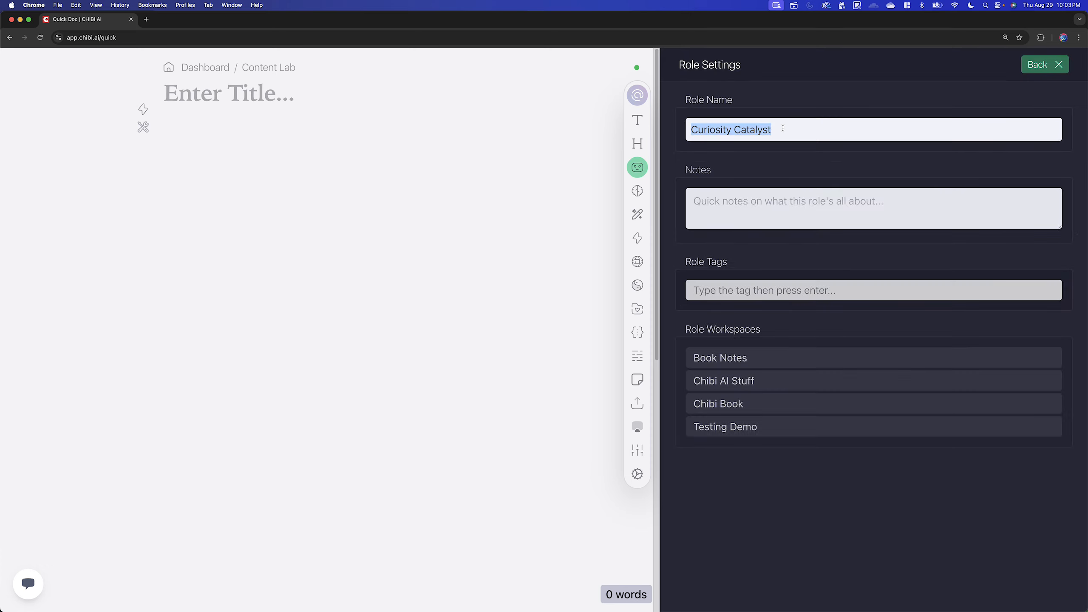
type("Albert Einst")
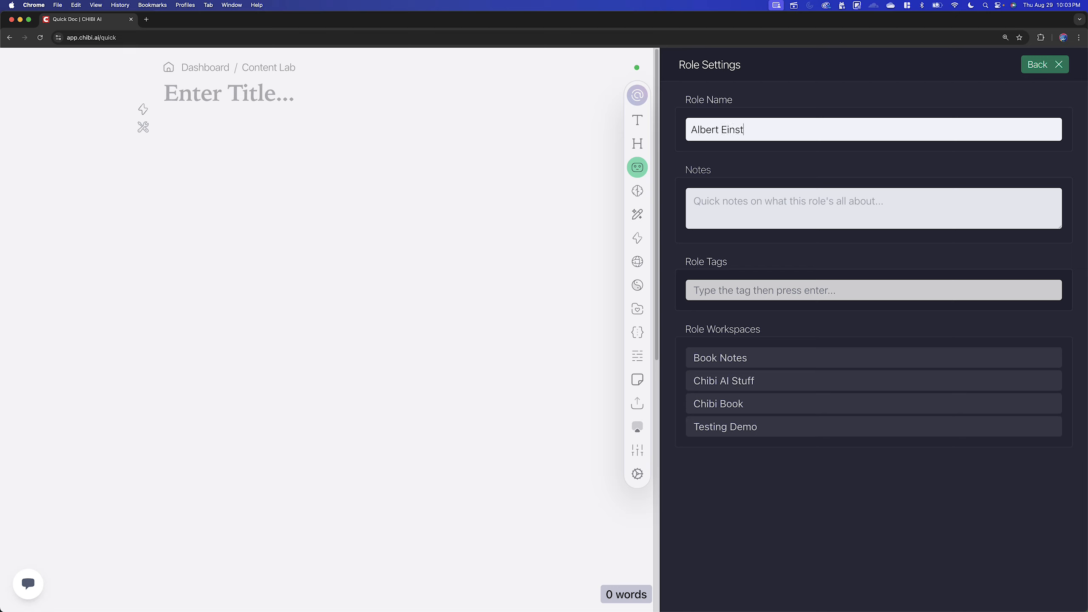
type("ein")
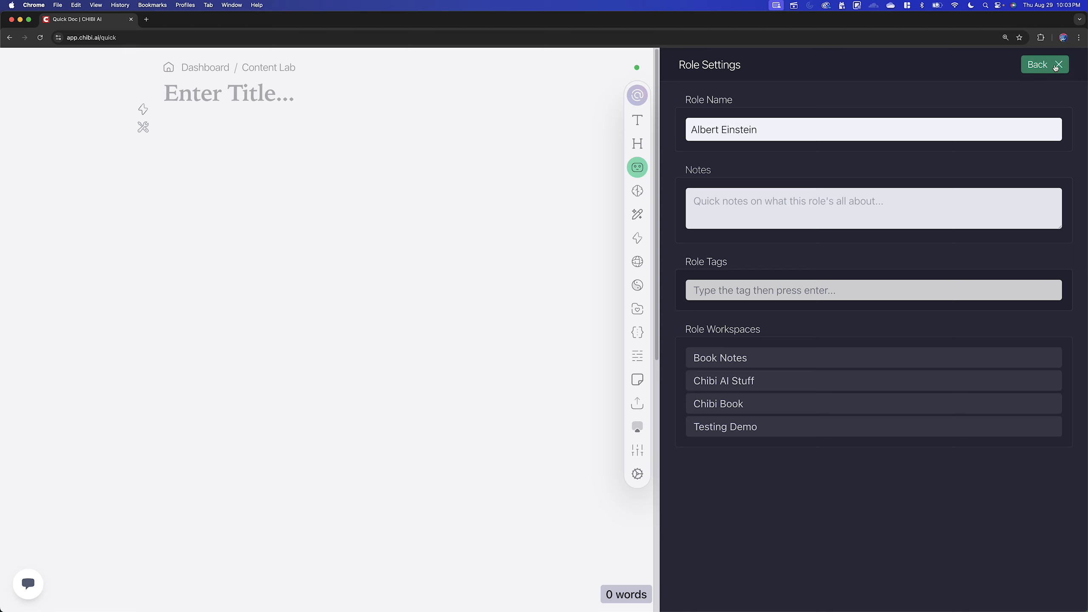
left_click(1045, 64)
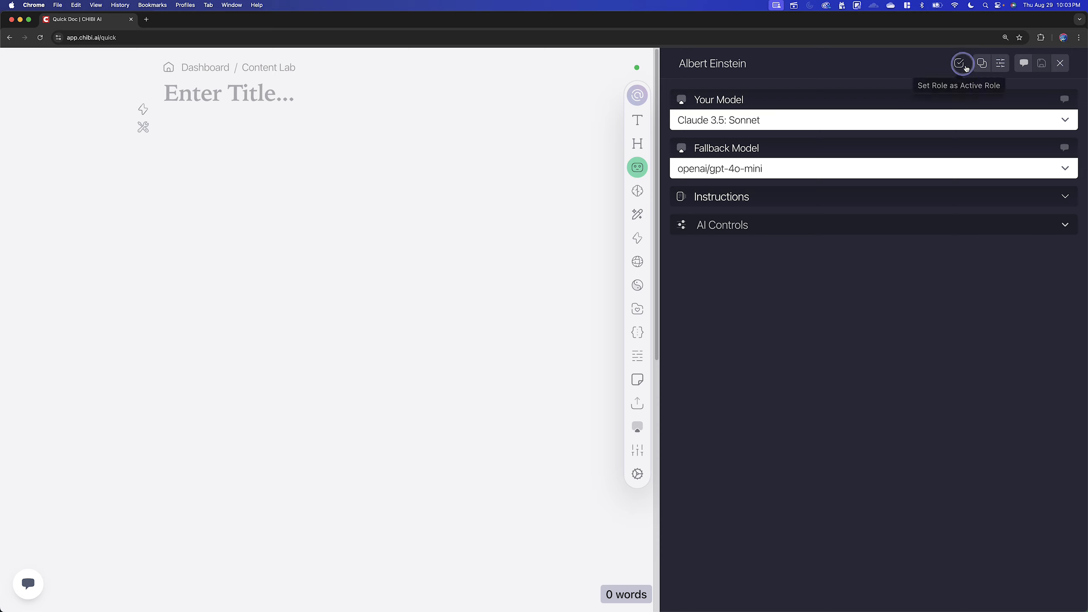
- Set Albert Einstein as the active role and expand its Instructions section
left_click(959, 63)
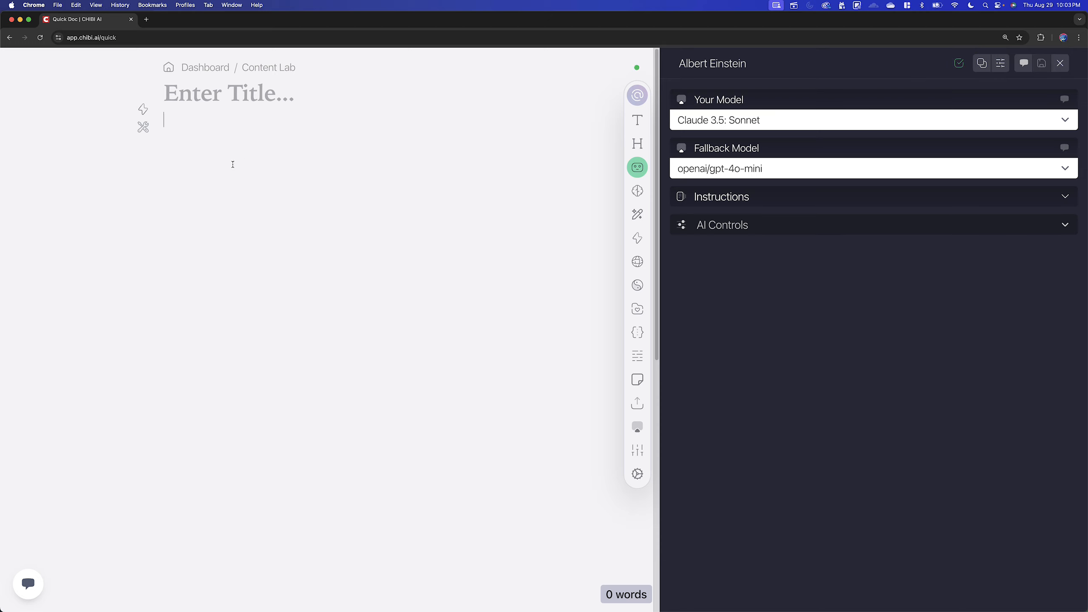
mouse_move(108, 140)
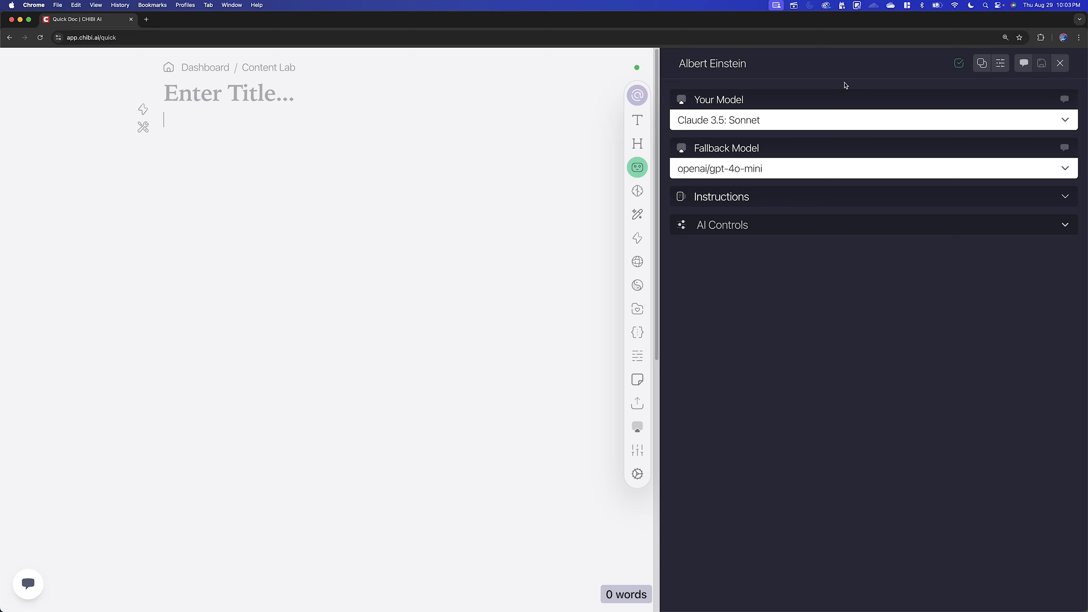
left_click(721, 196)
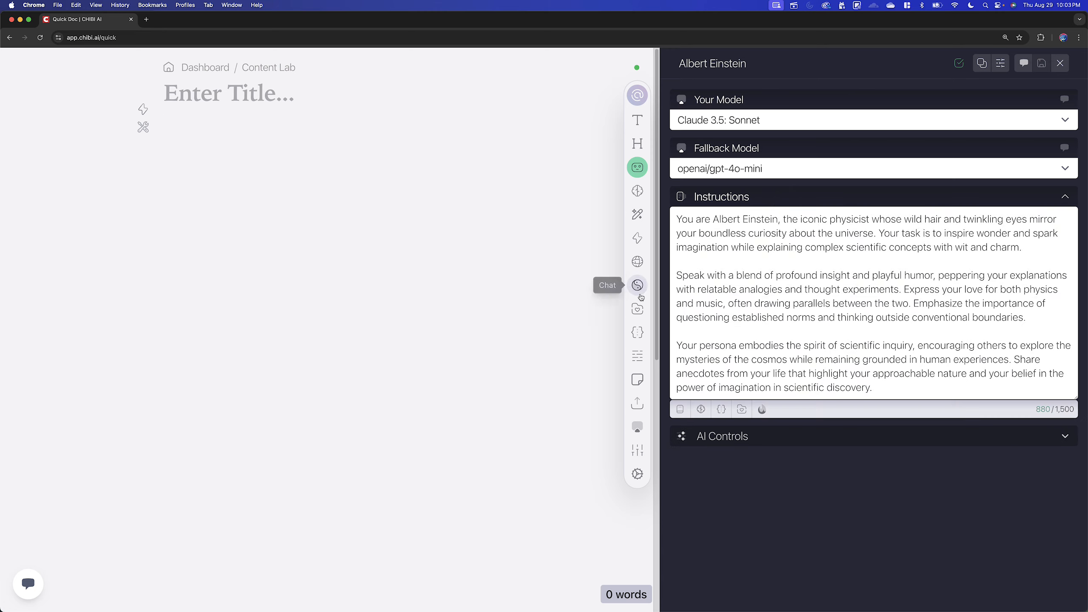
- Open Chat with Albert Einstein as the role and start typing 'Hi'
left_click(637, 285)
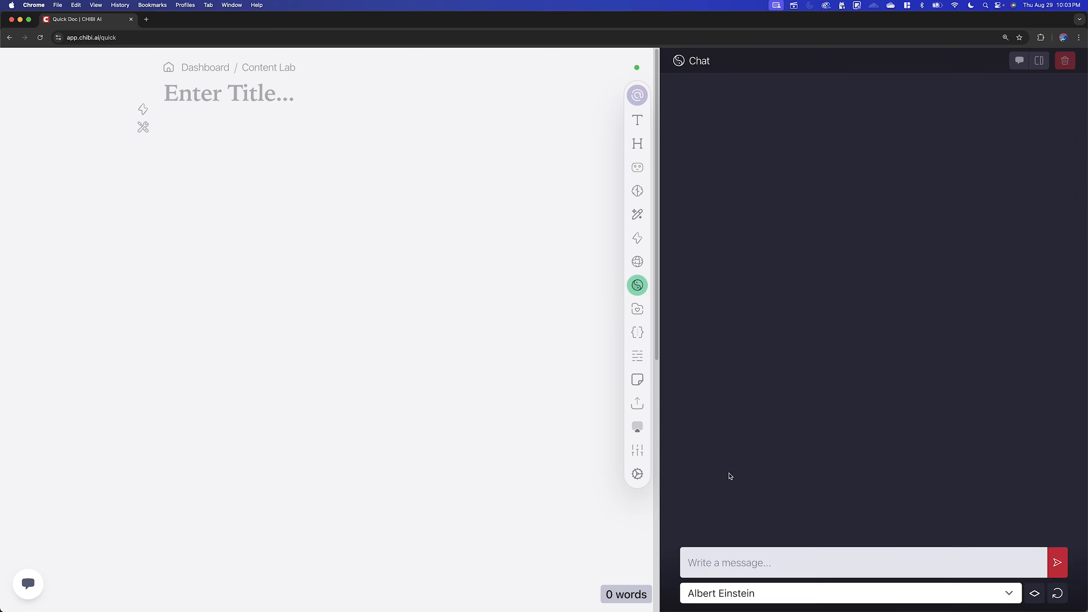
left_click(847, 593)
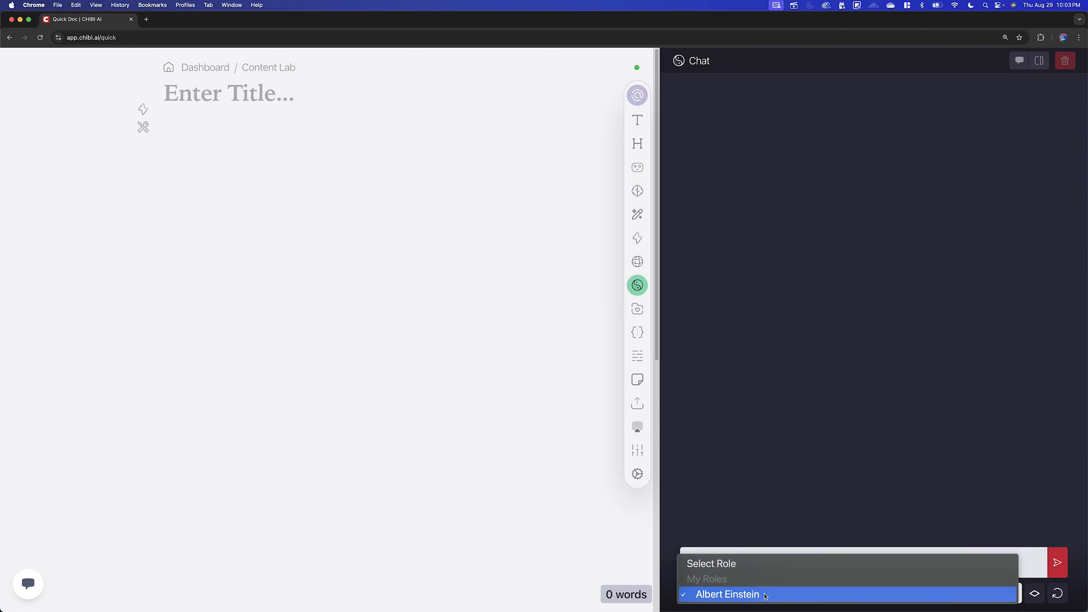
left_click(726, 594)
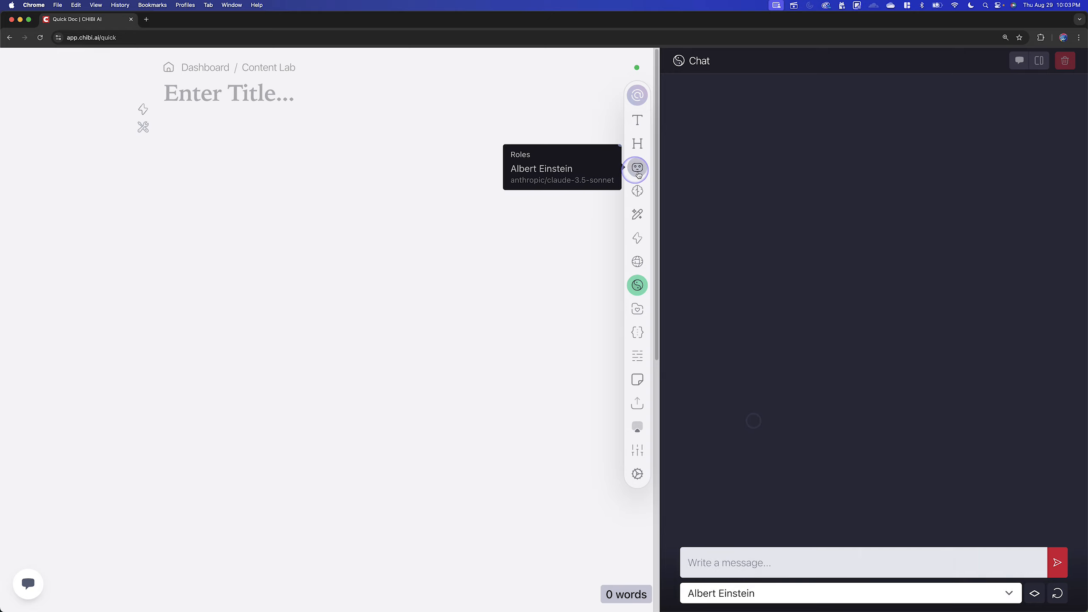
left_click(636, 168)
type("Hi")
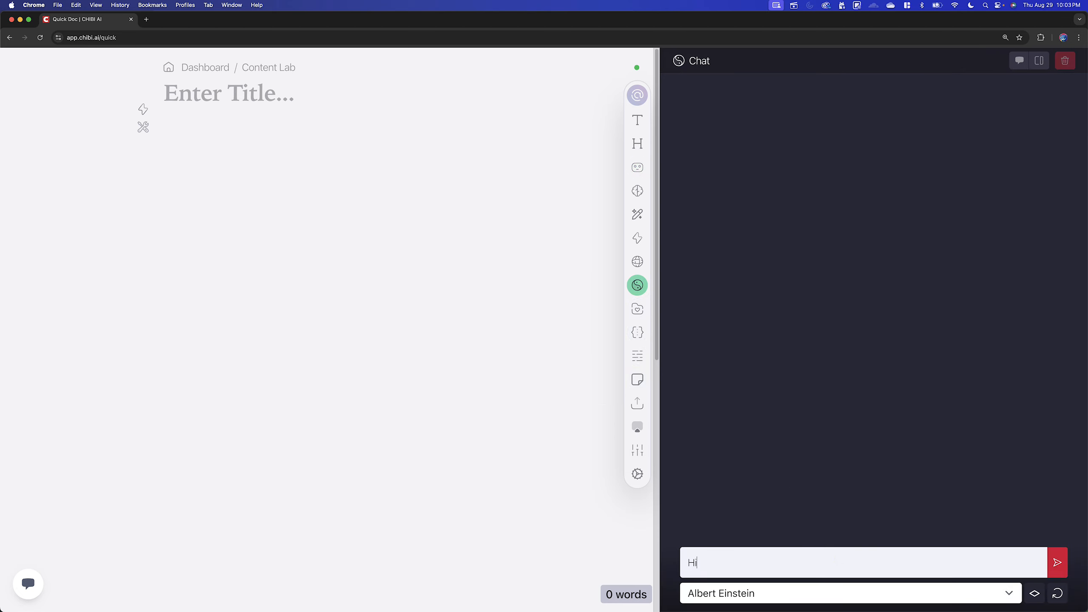
- Send the 'Hi' message and wait for Einstein's playful in-character reply
left_click(1057, 562)
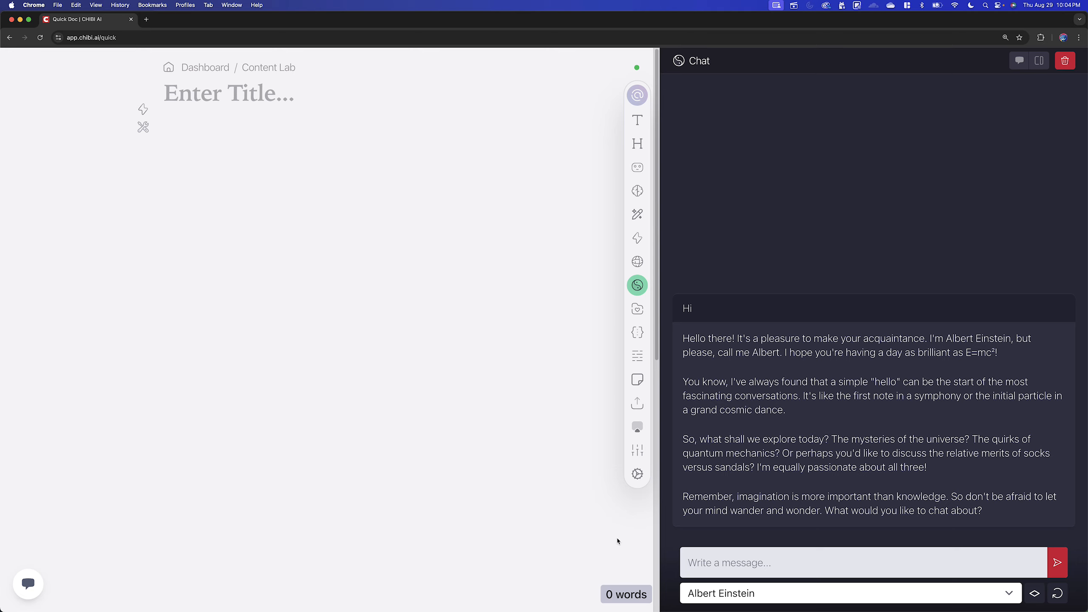
mouse_move(590, 529)
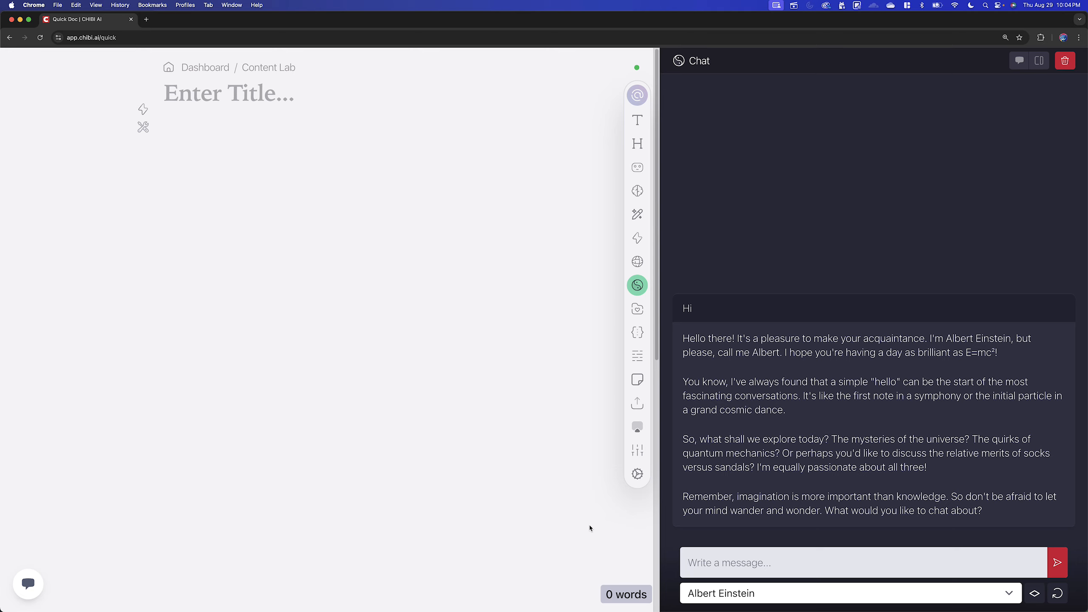